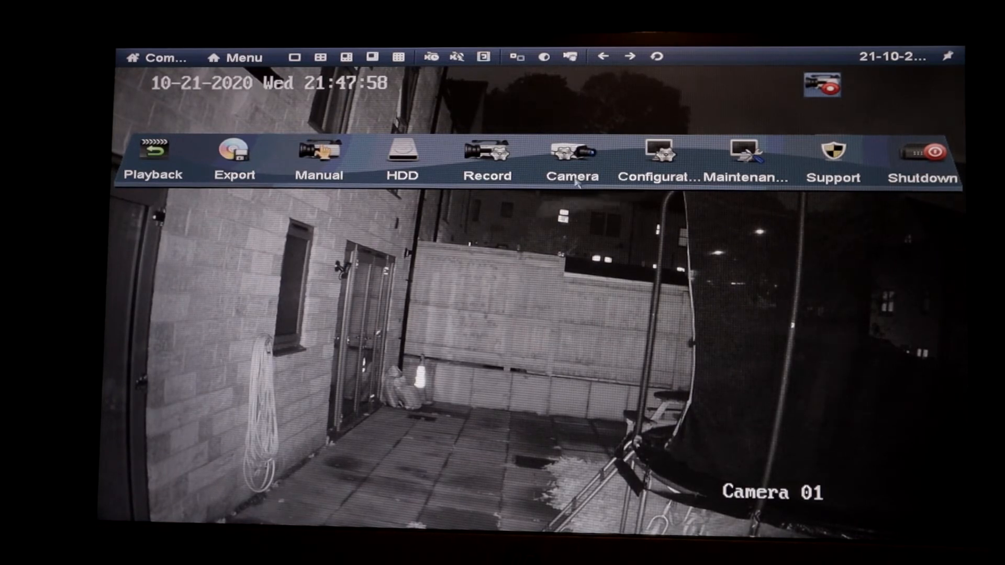
# Step: Show the NVR's Platform Access page with Annke Vision enabled, online and its app QR codes
pyautogui.click(657, 157)
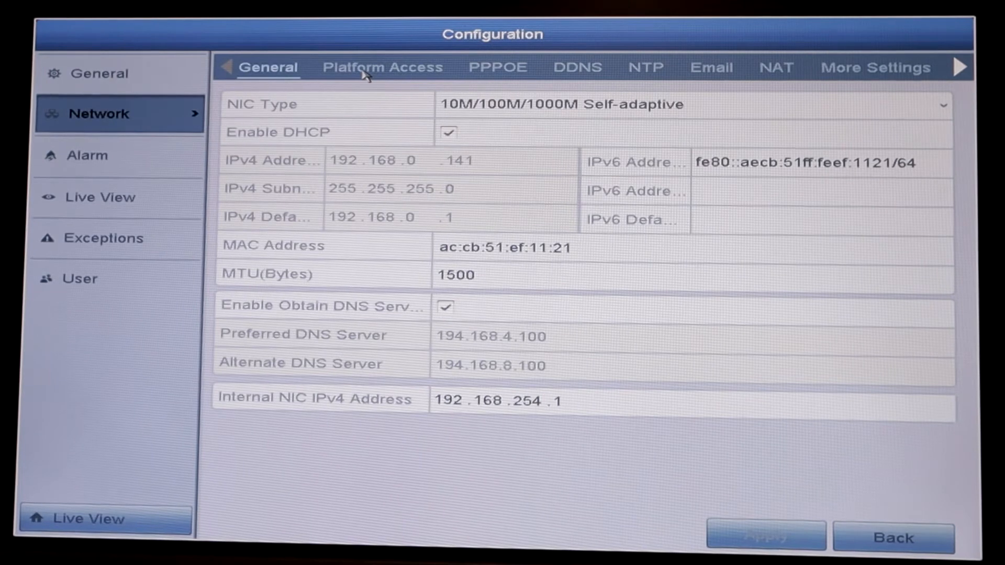
pyautogui.click(383, 67)
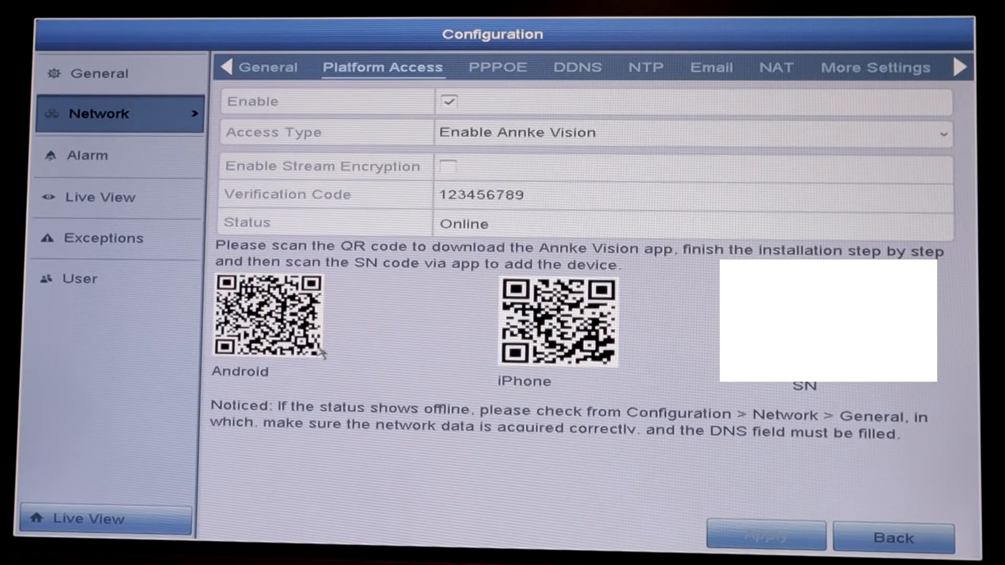
pyautogui.moveTo(387, 344)
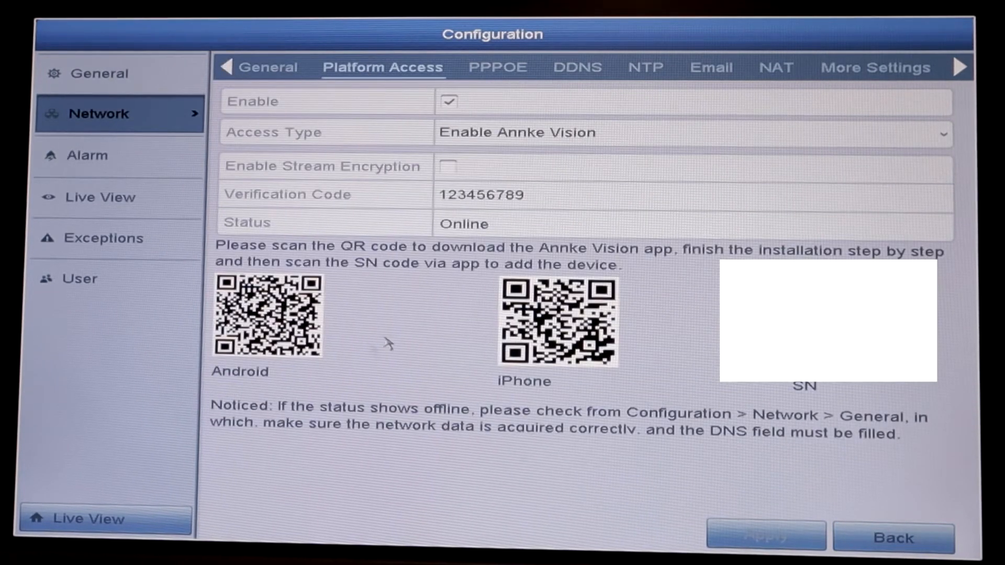
pyautogui.moveTo(538, 362)
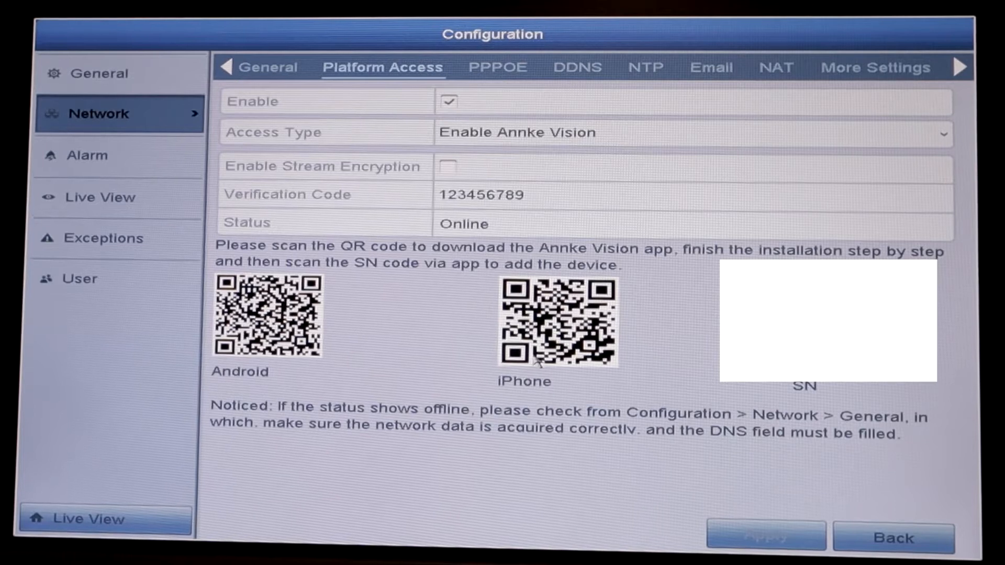
pyautogui.moveTo(493, 252)
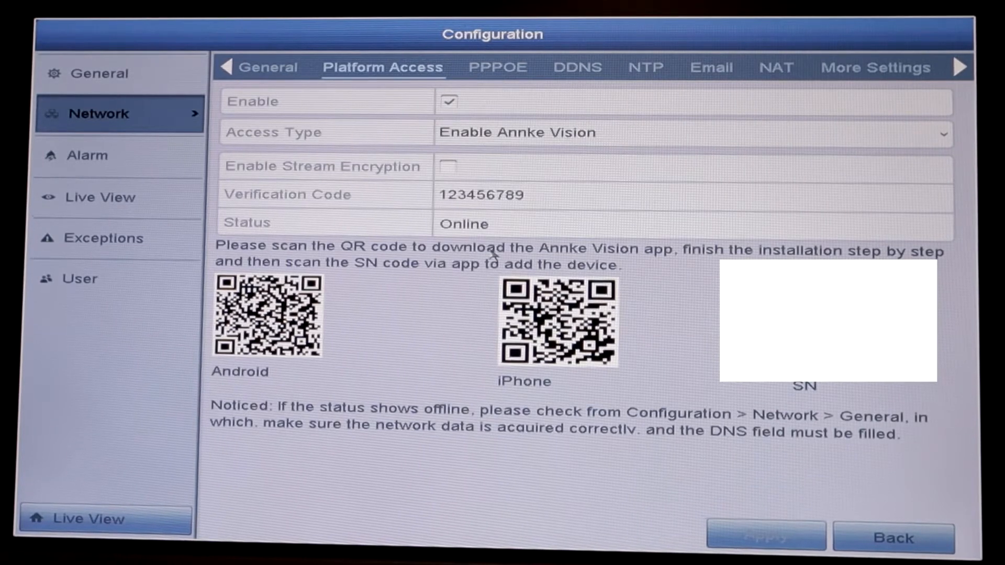
pyautogui.click(892, 537)
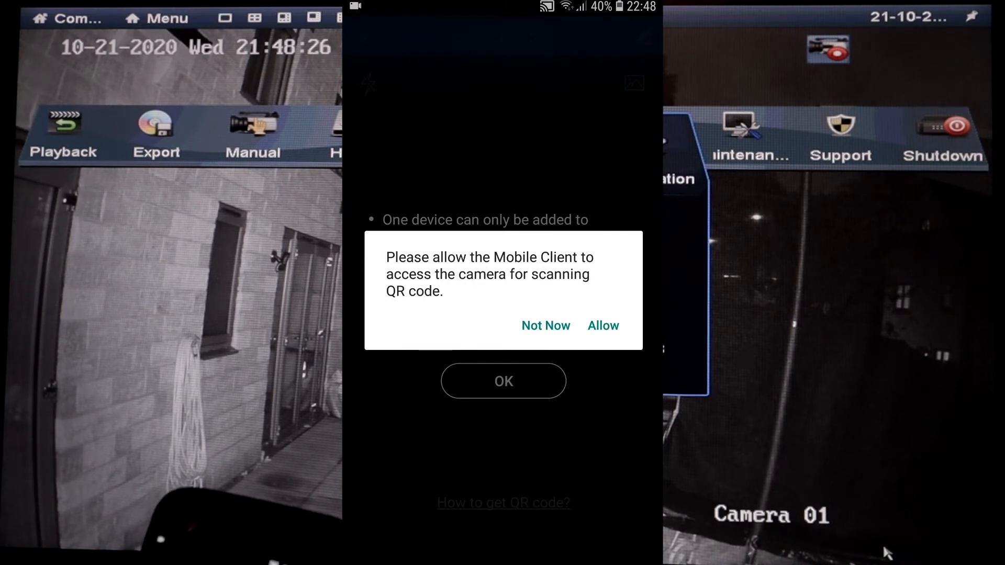
# Step: Allow camera access, scan and add the NVR, then save its alias
pyautogui.click(601, 326)
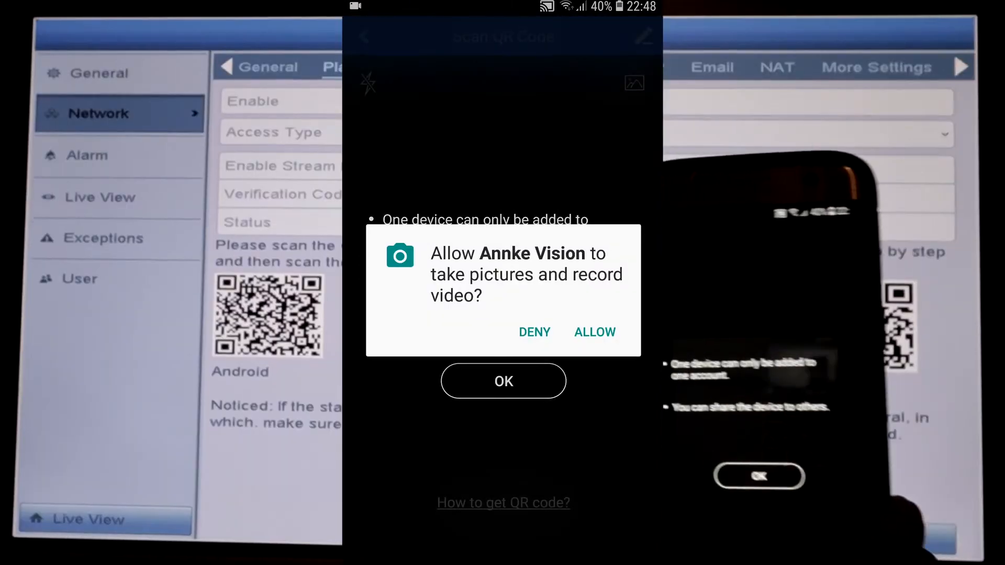
pyautogui.click(592, 332)
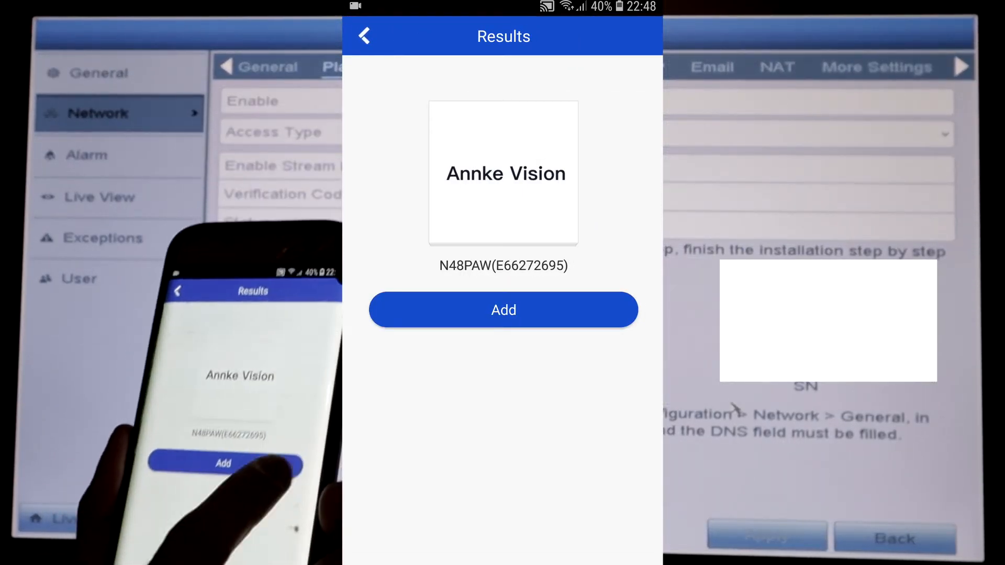
pyautogui.click(504, 310)
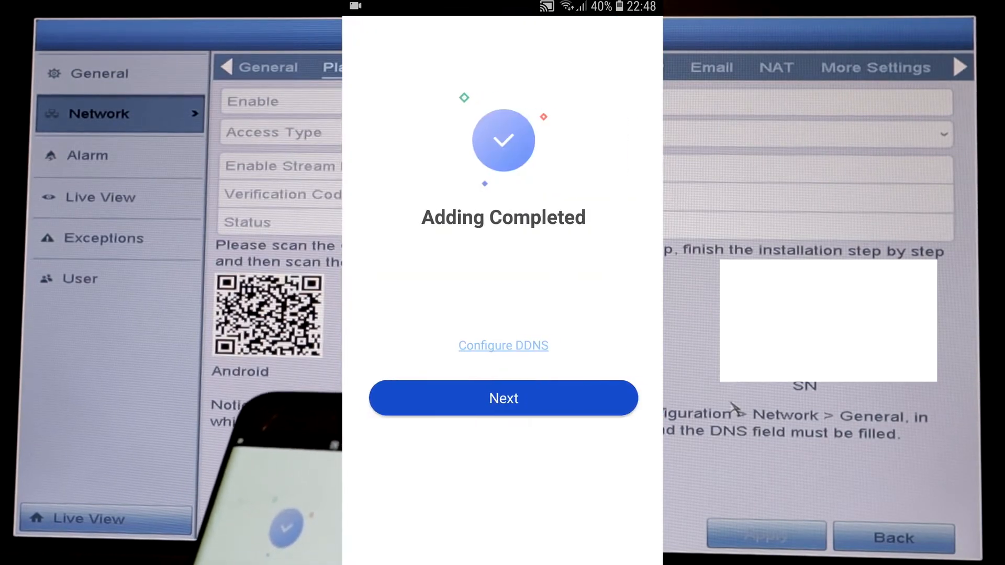
pyautogui.click(503, 397)
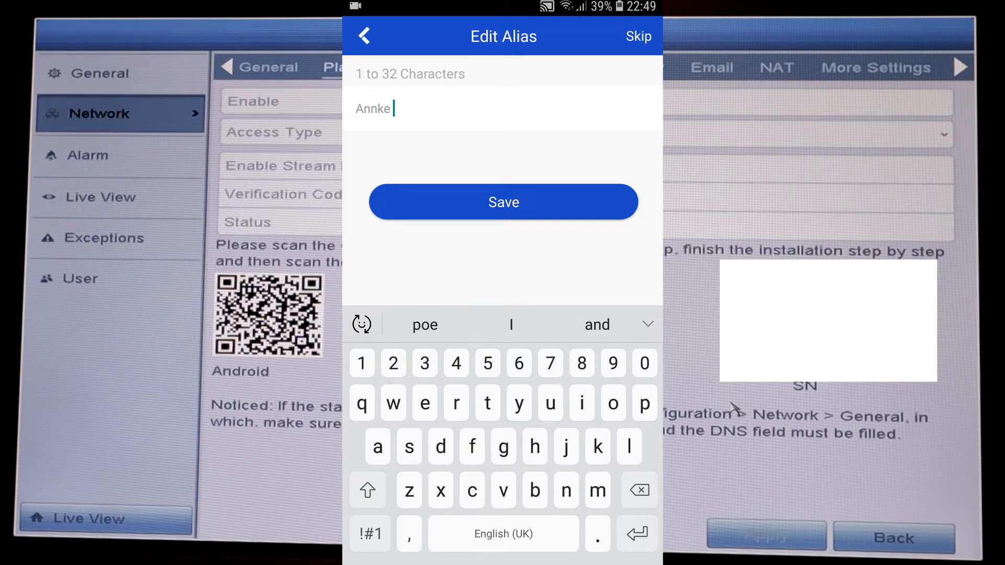
pyautogui.click(504, 202)
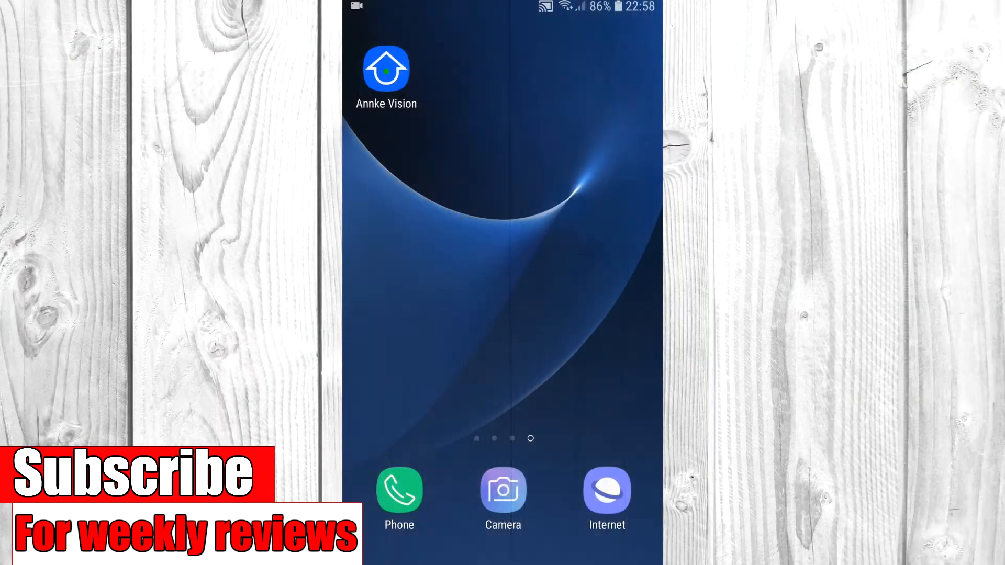
# Step: Launch Annke Vision and return from the playback selection screen to My Device
pyautogui.click(386, 69)
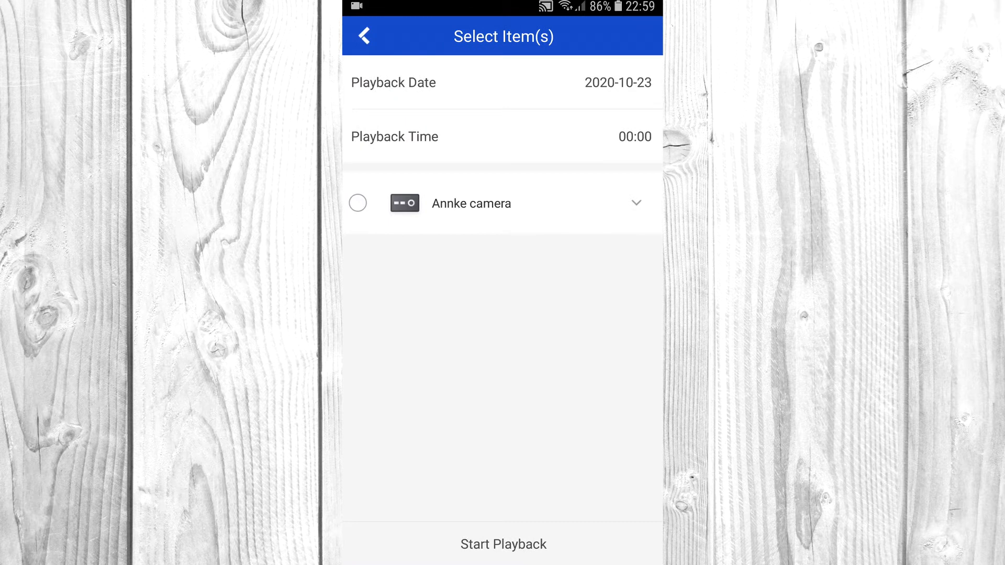
pyautogui.click(363, 36)
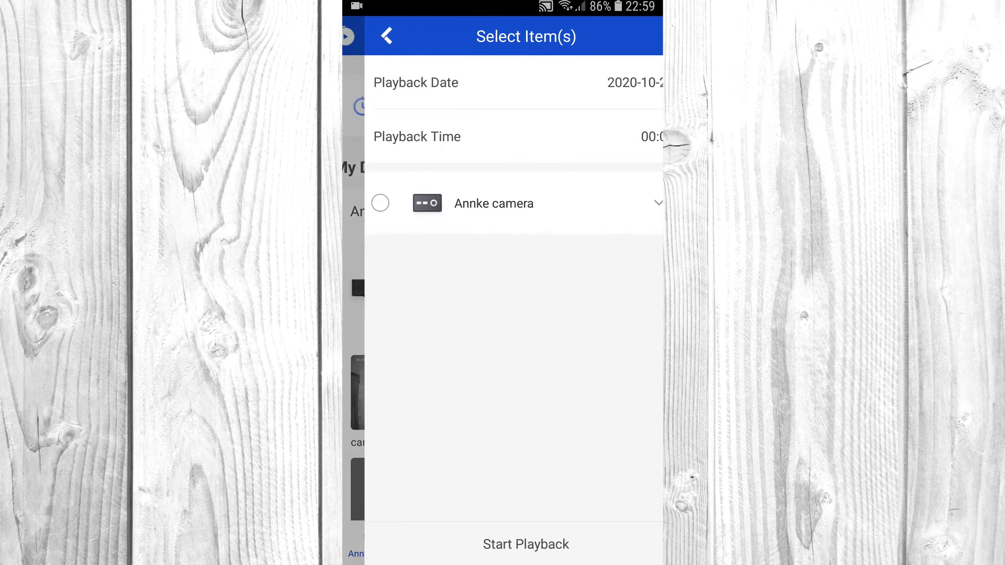
pyautogui.click(387, 36)
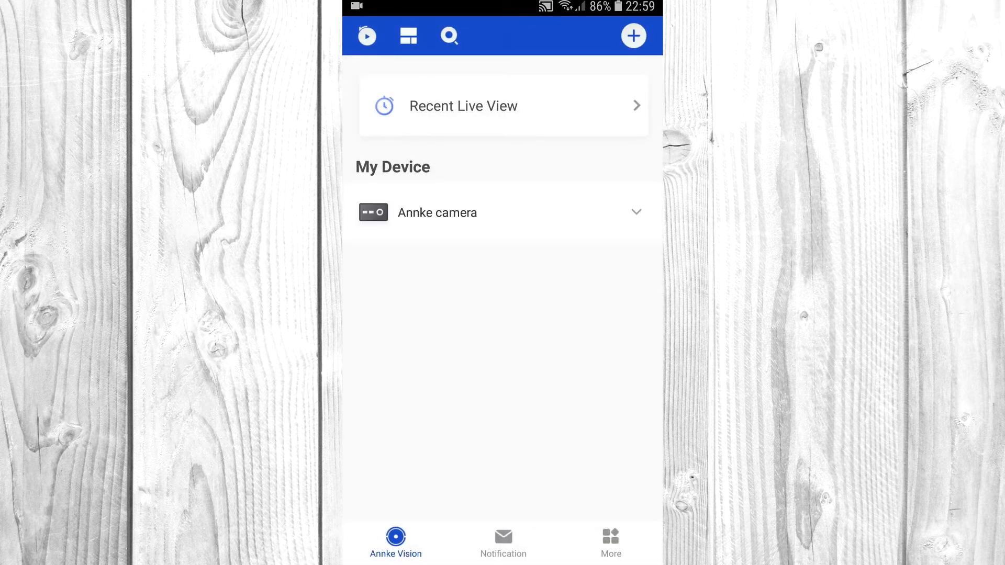
# Step: Expand Annke camera's channels and briefly try the device search
pyautogui.click(635, 213)
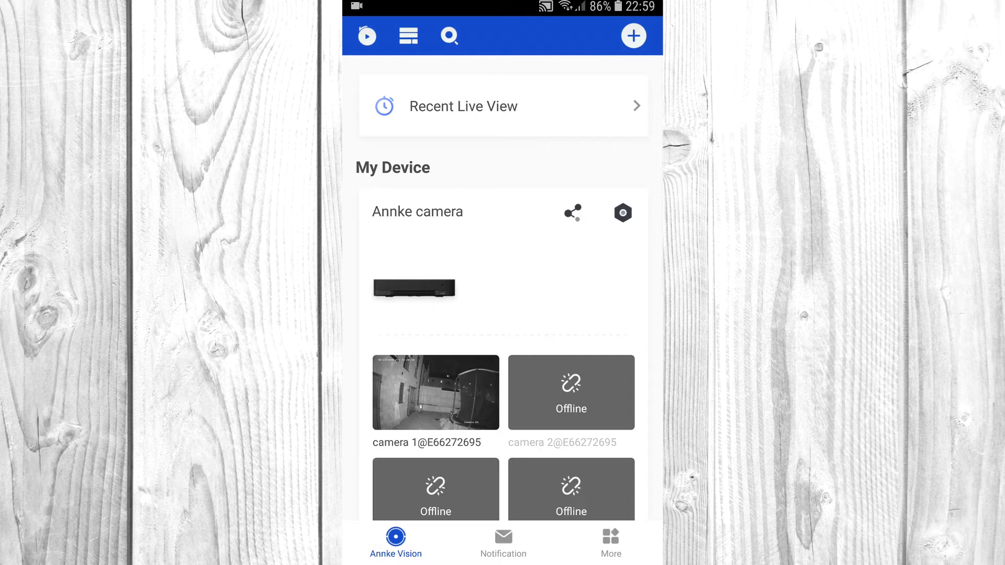
pyautogui.click(449, 35)
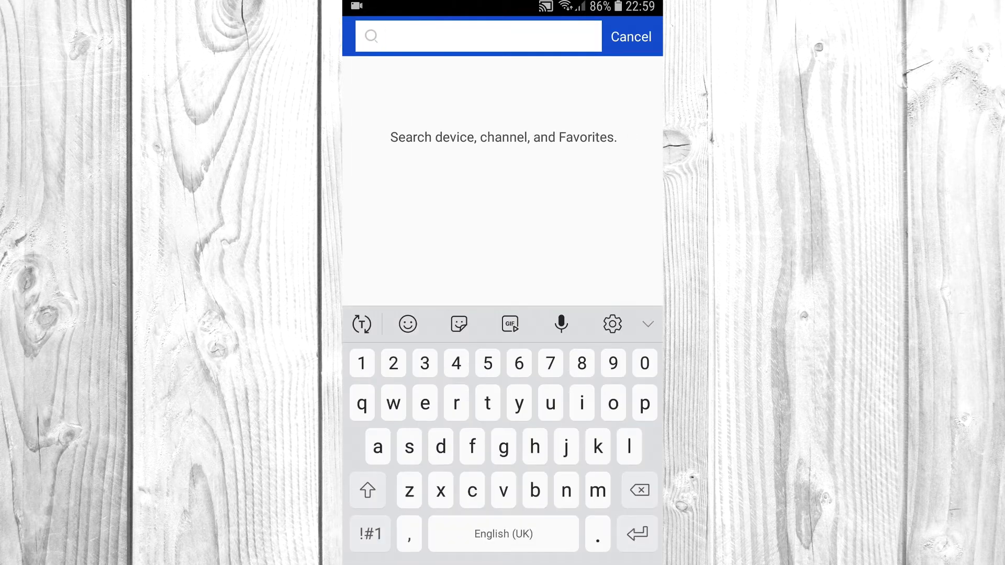
pyautogui.click(629, 36)
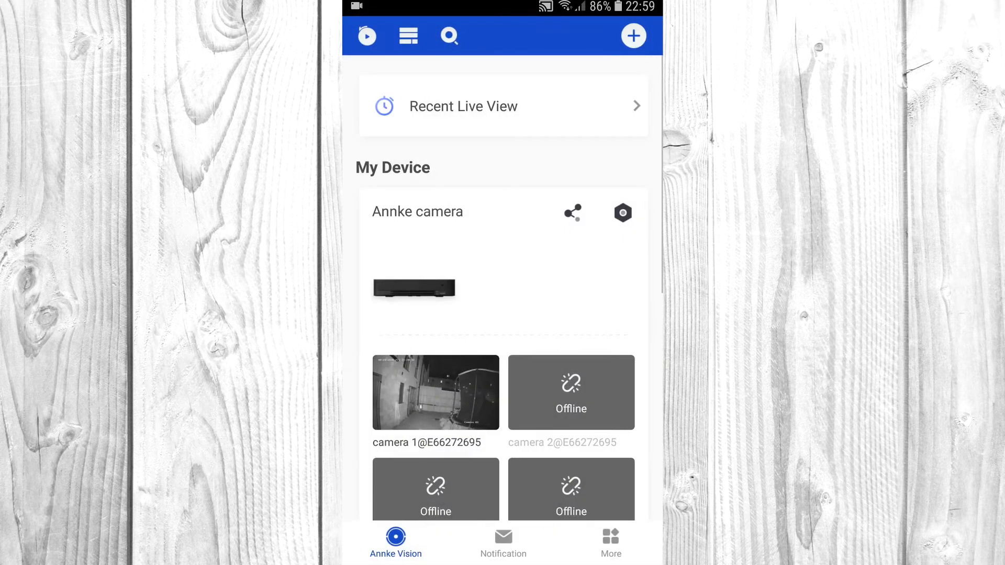
pyautogui.click(632, 35)
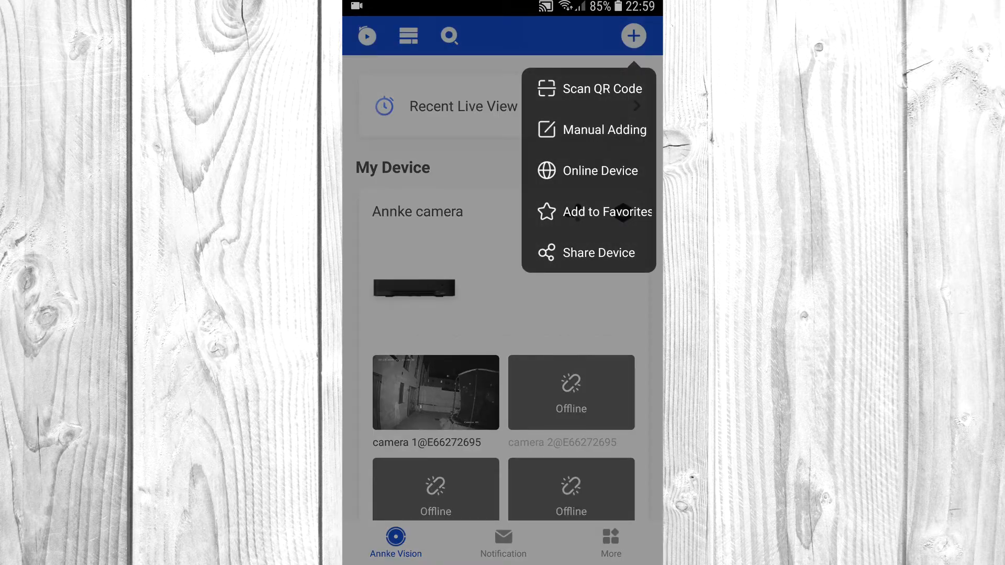
# Step: Review Share Device settings in both tabs, showing no shared devices, then go back
pyautogui.click(599, 252)
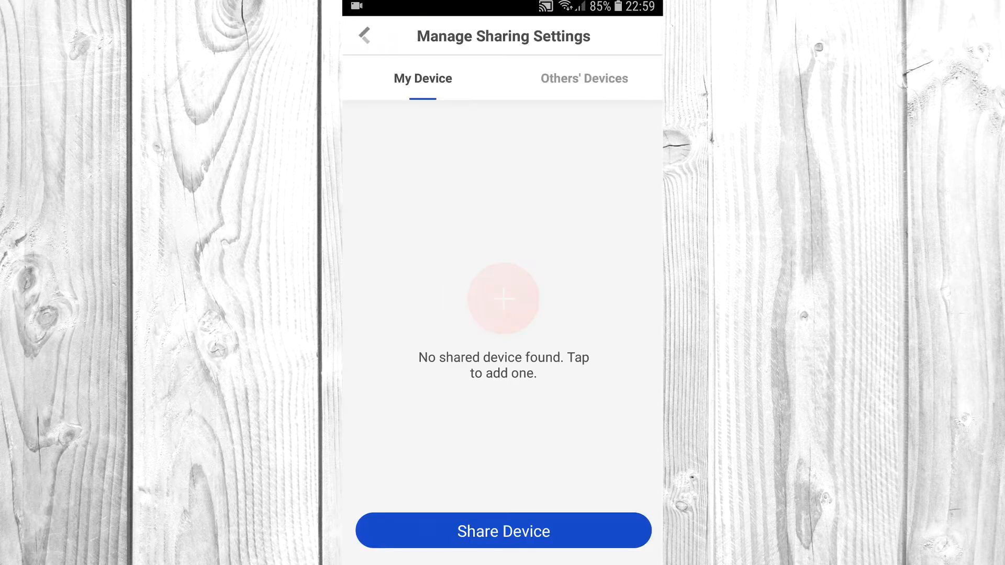
pyautogui.click(583, 79)
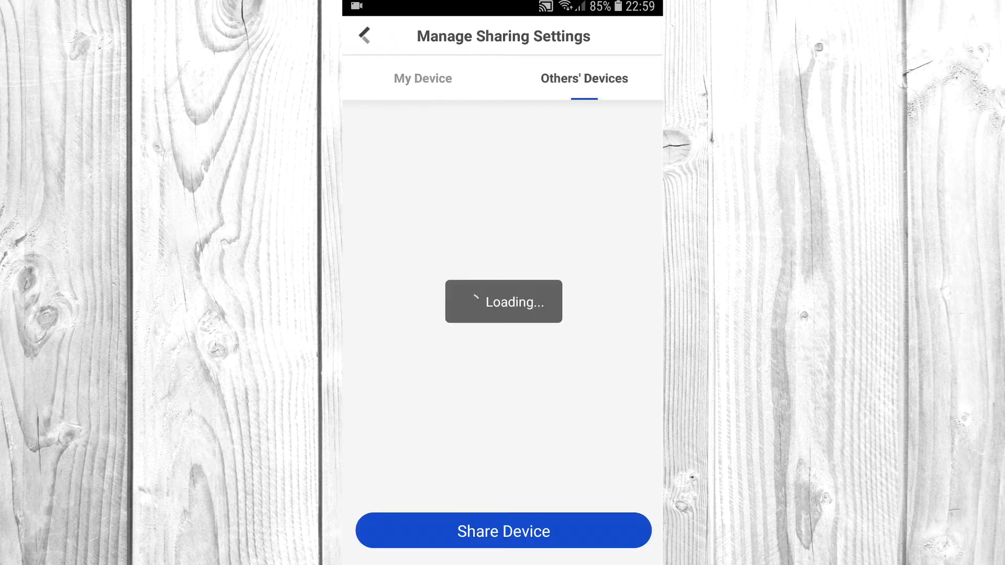
pyautogui.click(421, 78)
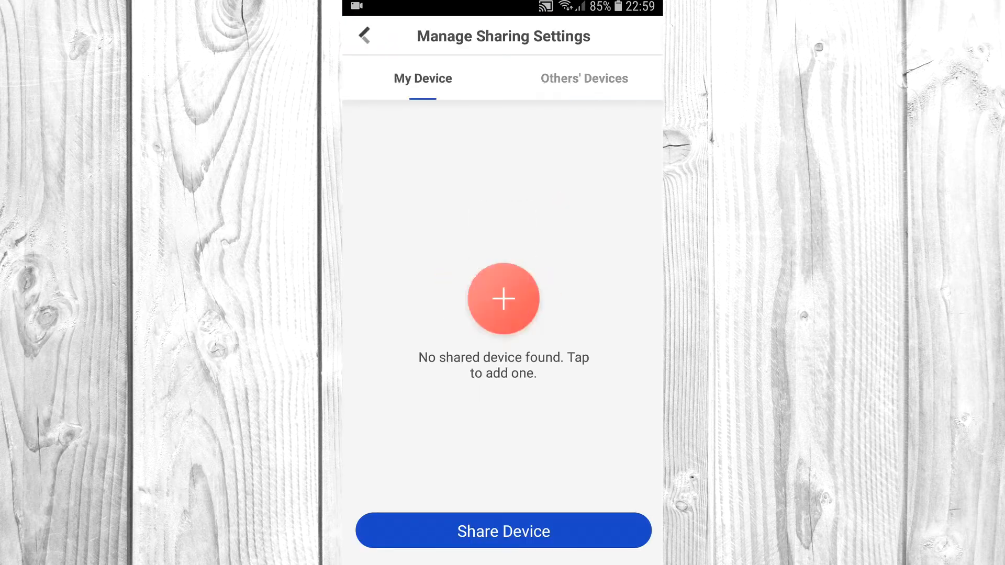
pyautogui.click(363, 36)
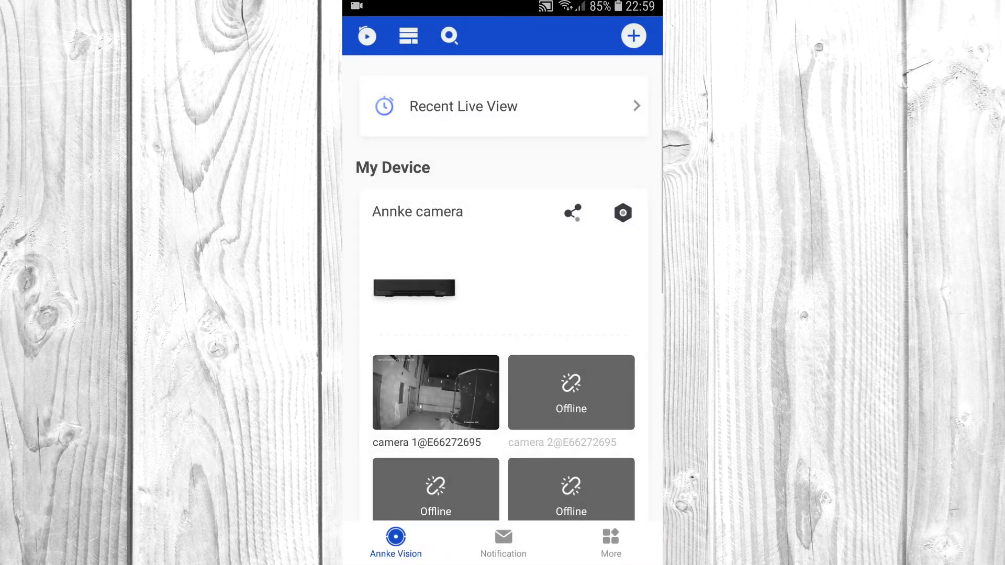
# Step: Select camera 1 from Annke camera's channels and start playback of its recorded footage
pyautogui.click(436, 392)
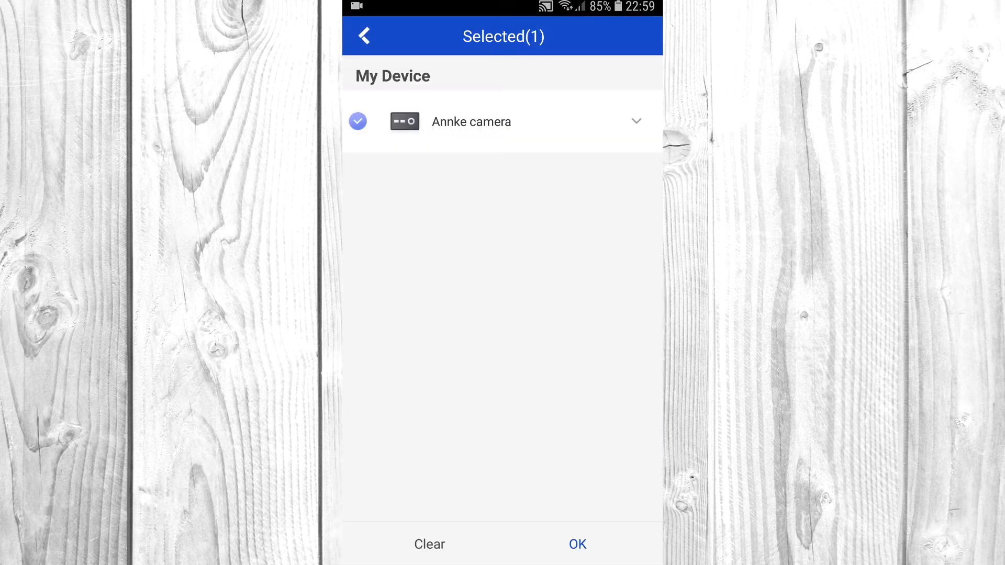
pyautogui.click(635, 122)
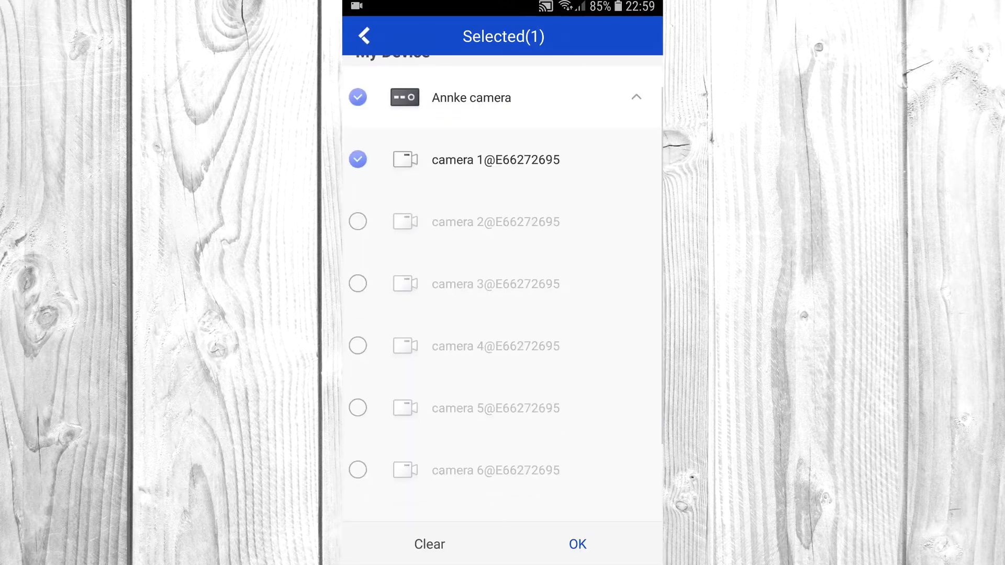
pyautogui.click(576, 545)
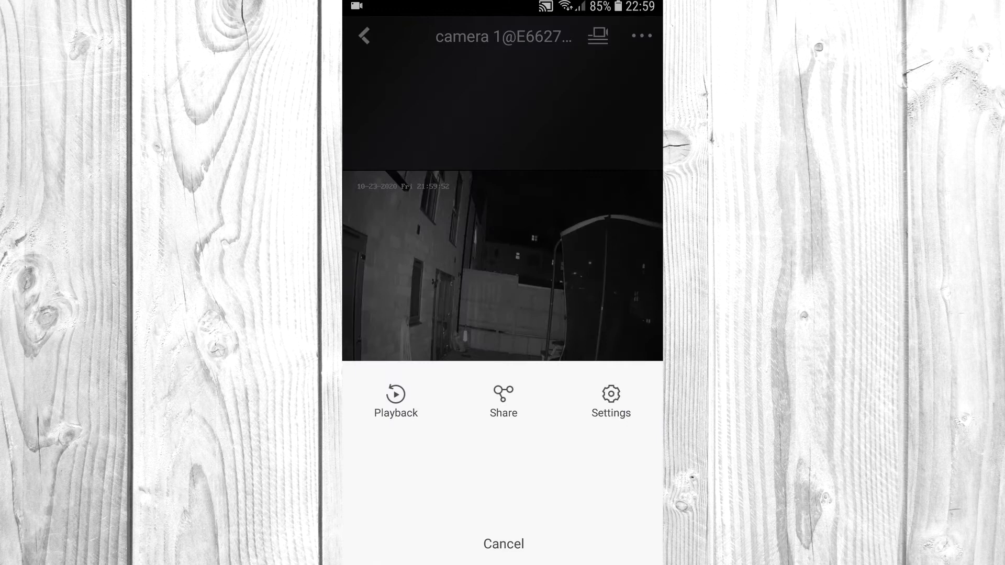
pyautogui.click(396, 399)
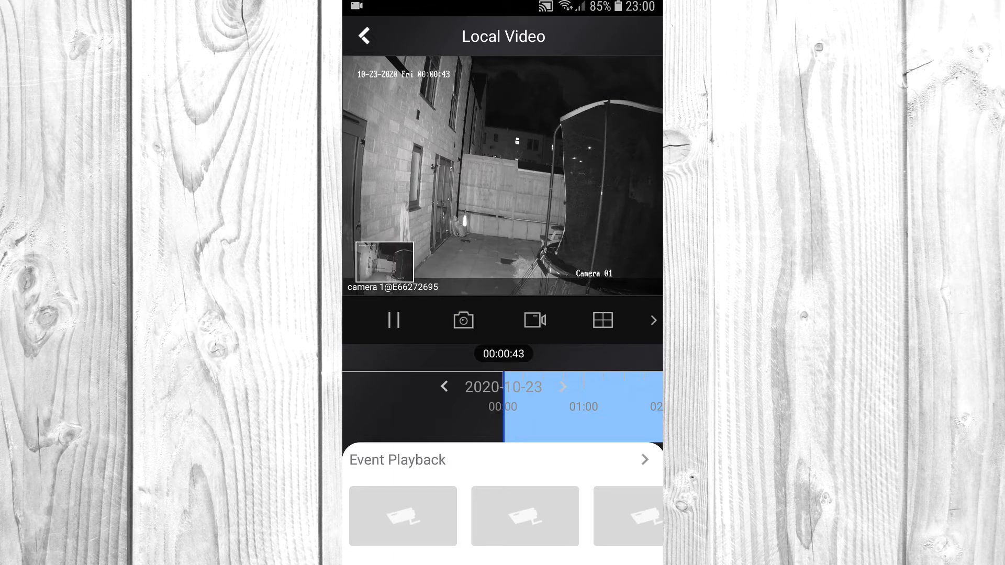
# Step: Record and save a short clip from the playback, then take a snapshot
pyautogui.click(535, 320)
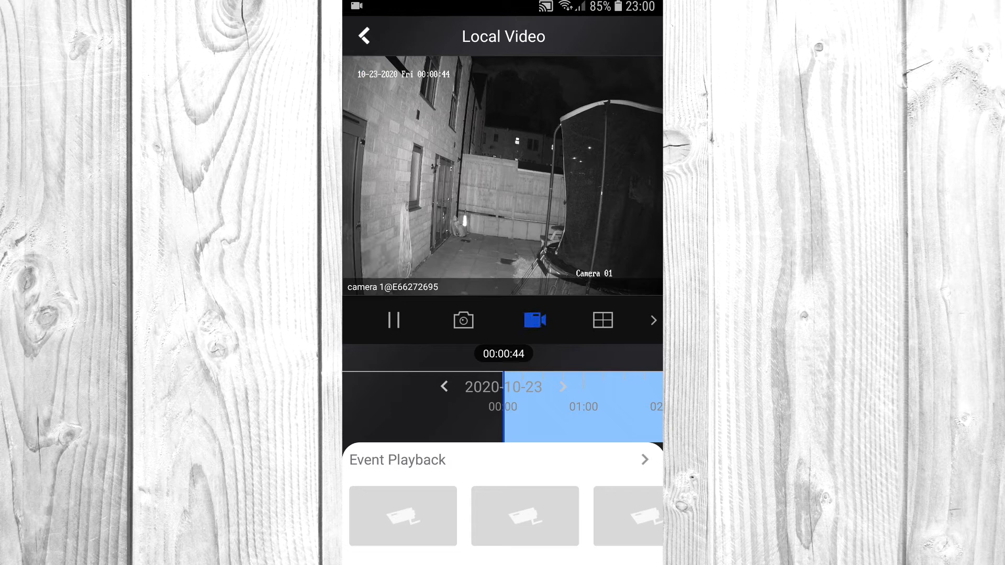
pyautogui.click(535, 320)
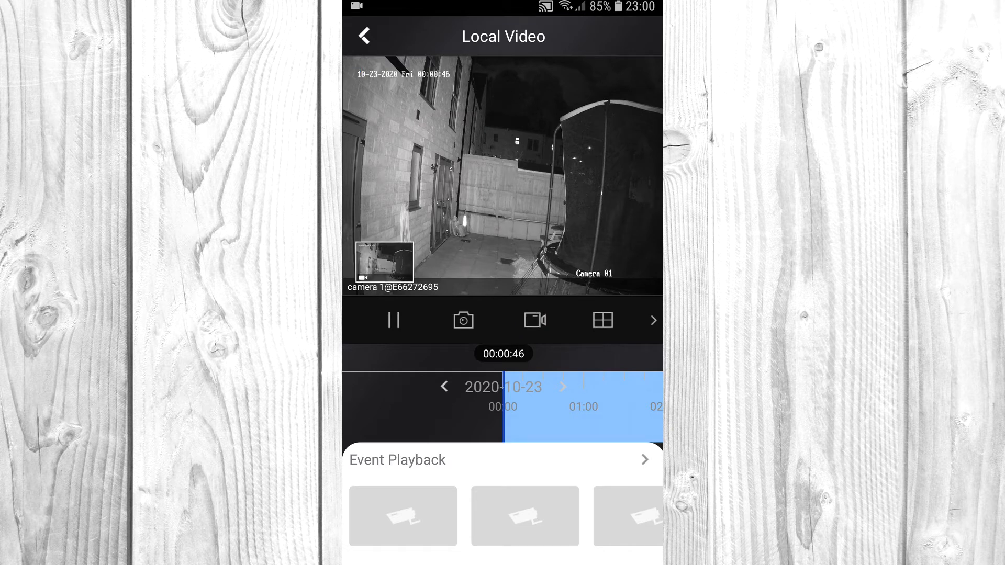
pyautogui.click(601, 320)
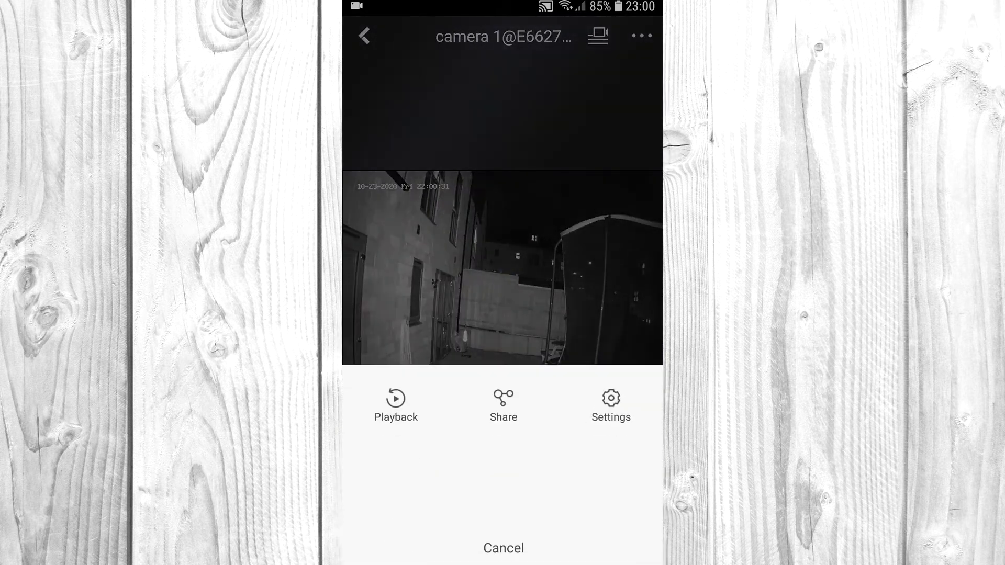
# Step: Review the NVR's device settings, its name and linked cameras without changes
pyautogui.click(504, 406)
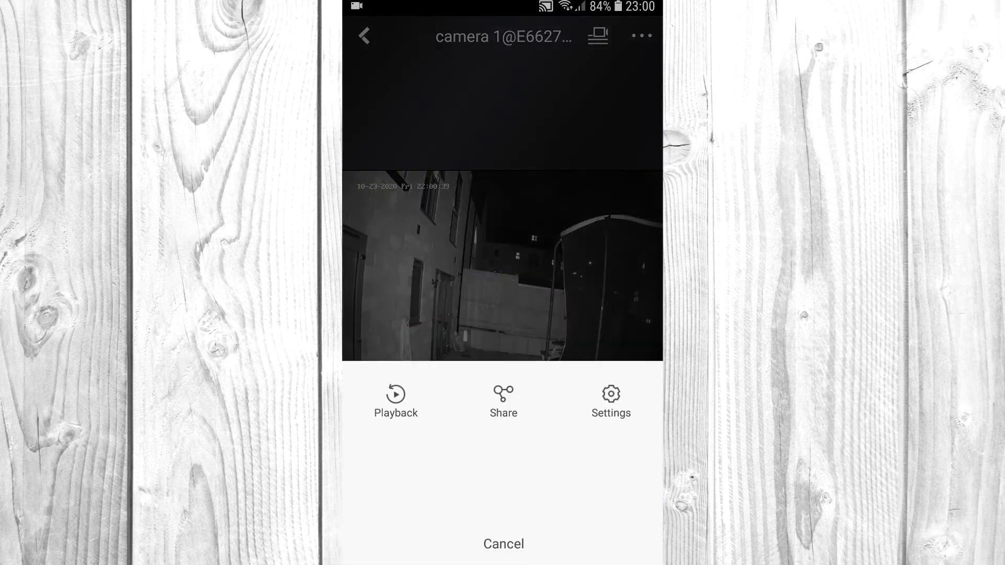
pyautogui.click(609, 401)
pyautogui.write('Annke camera')
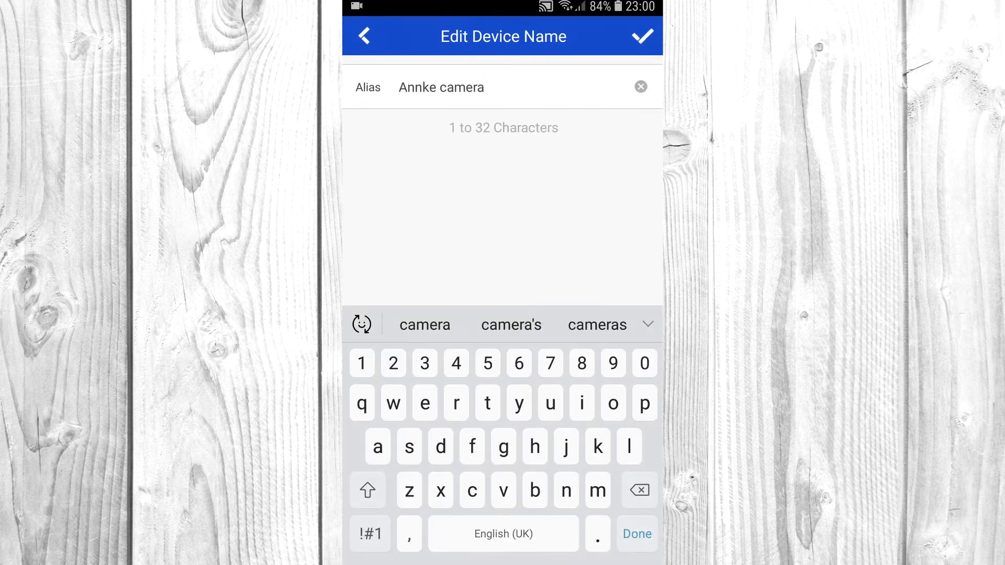
pyautogui.click(643, 36)
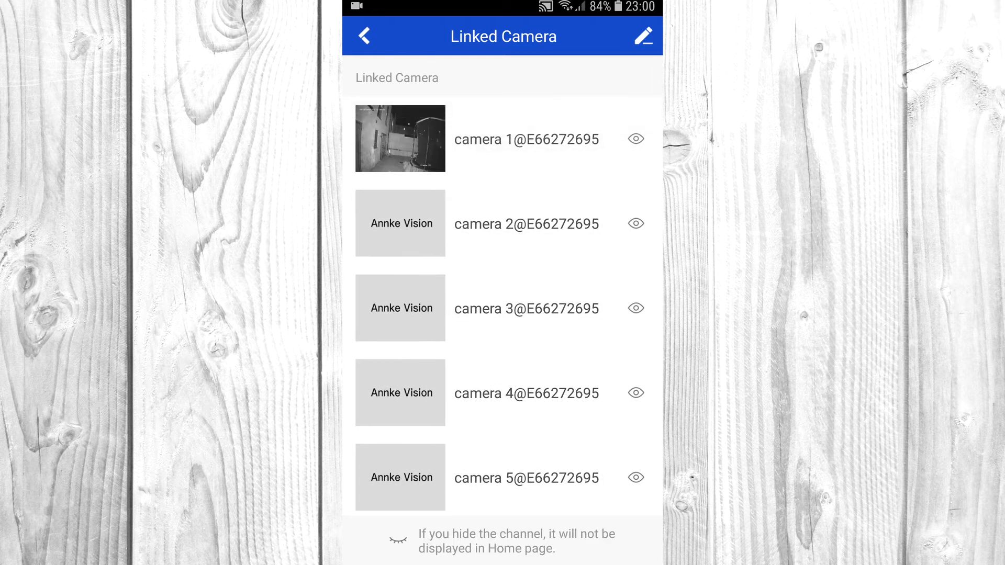
pyautogui.click(644, 36)
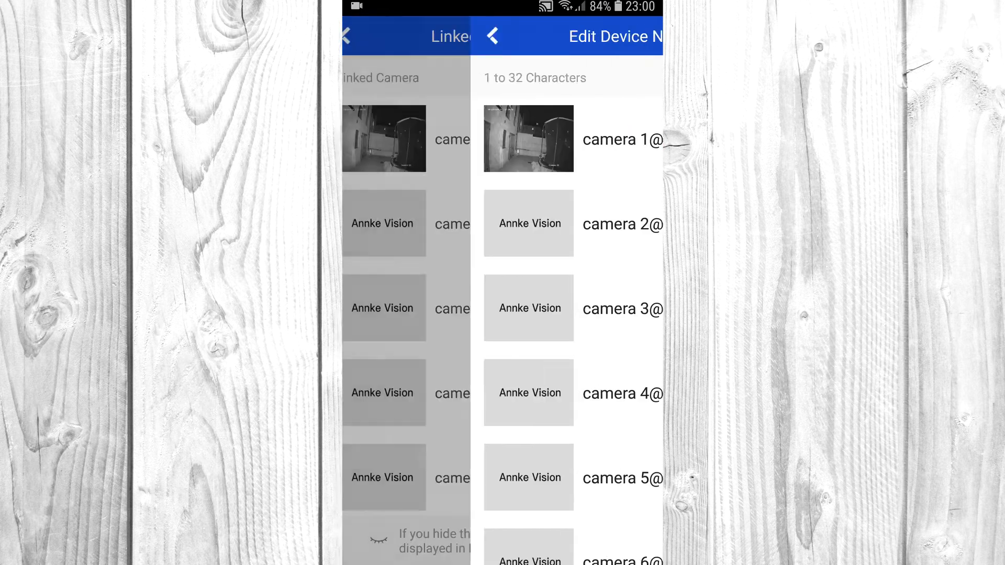
pyautogui.click(345, 36)
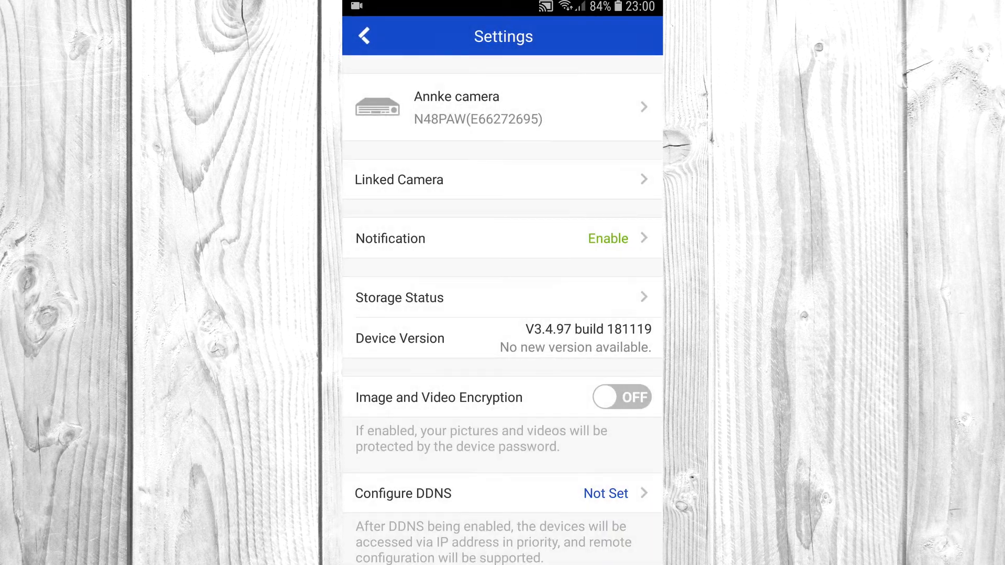
# Step: Toggle the notification schedule on and back off
pyautogui.click(502, 239)
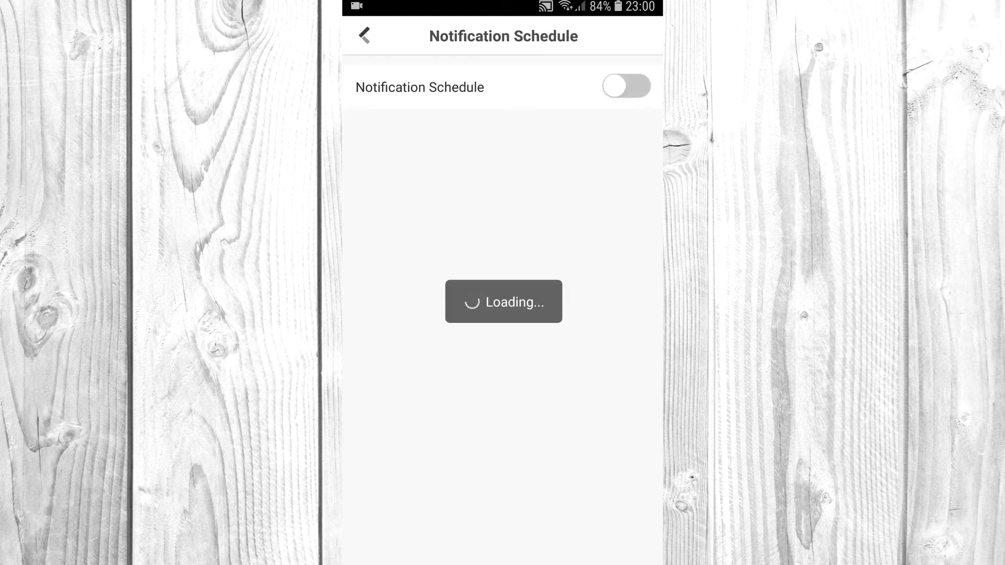
pyautogui.click(626, 86)
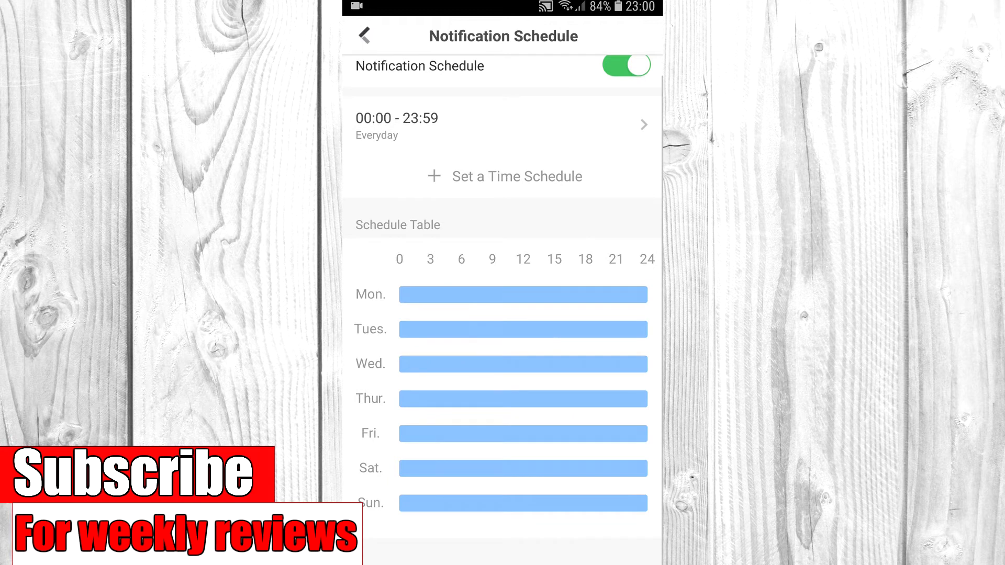
pyautogui.click(626, 66)
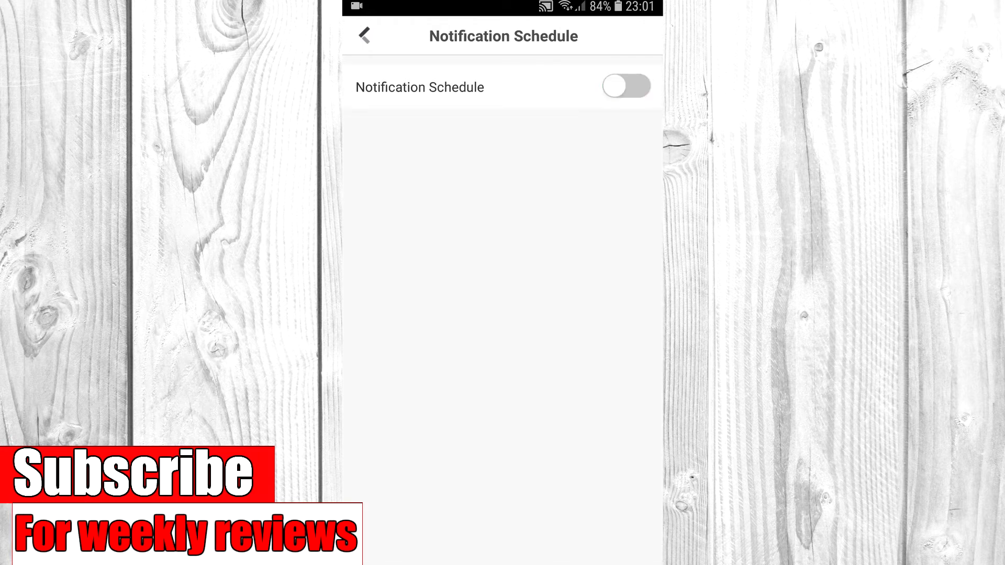
pyautogui.click(363, 36)
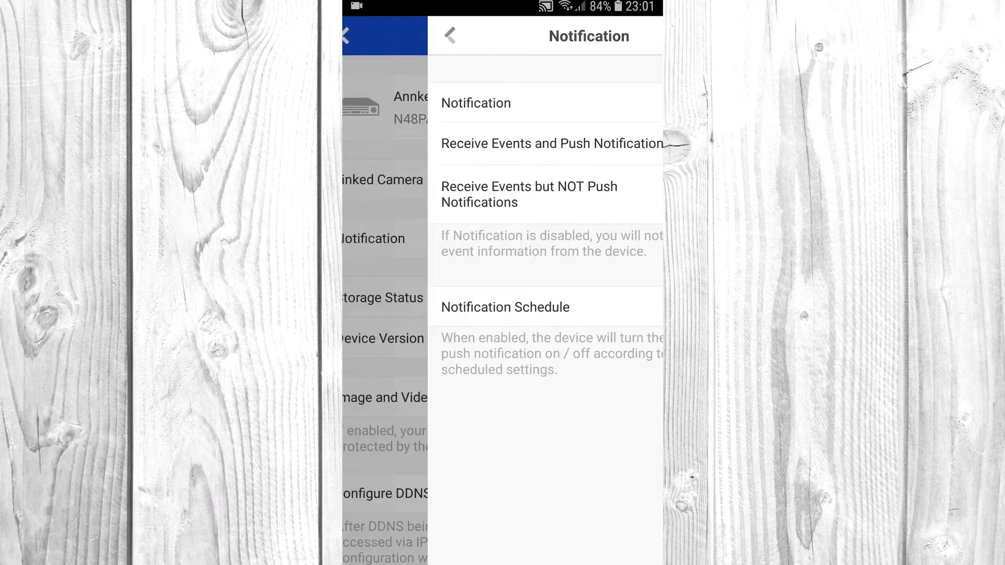
# Step: Check the HDD storage status shows normal, then return to camera 1's live view
pyautogui.click(451, 36)
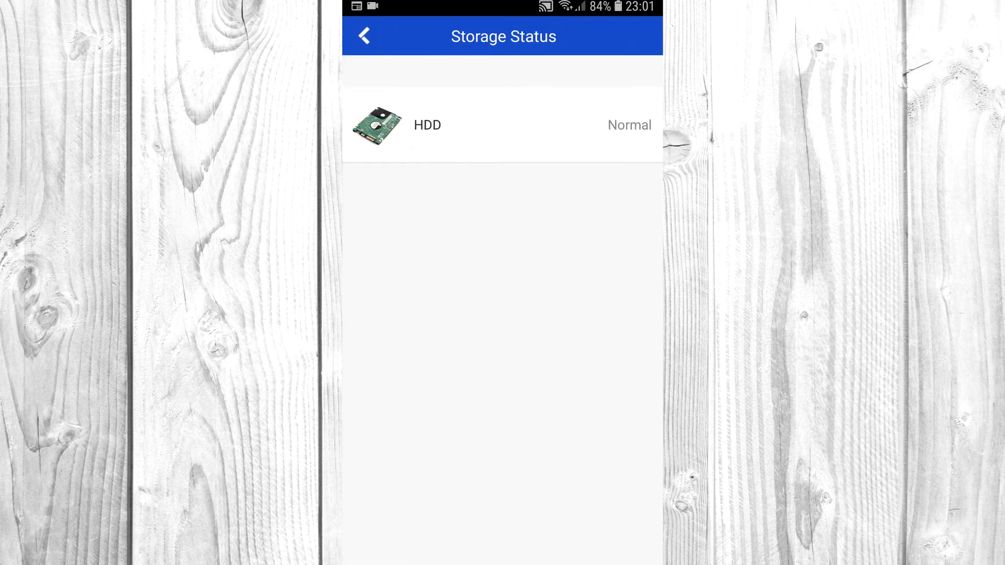
pyautogui.click(363, 36)
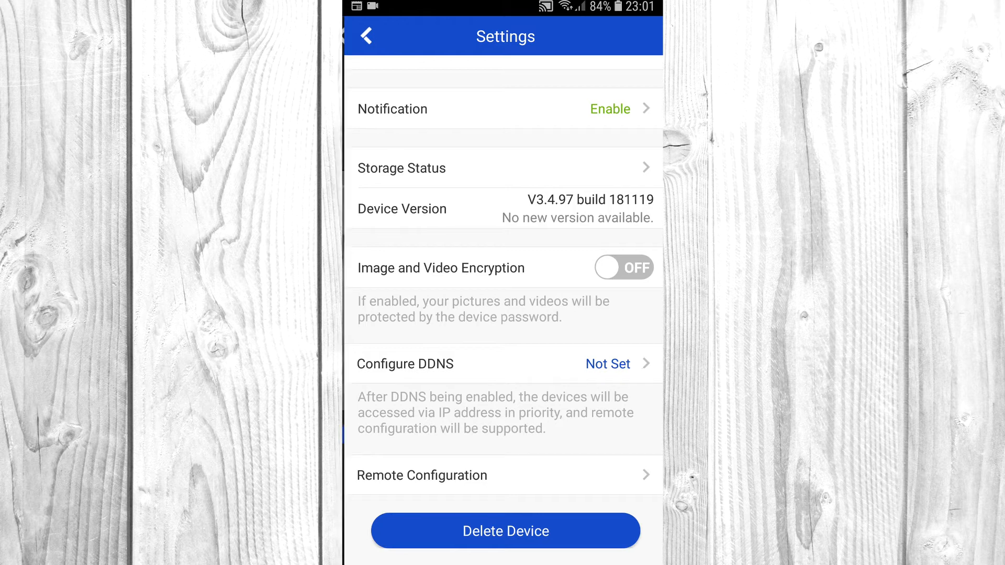
pyautogui.click(365, 35)
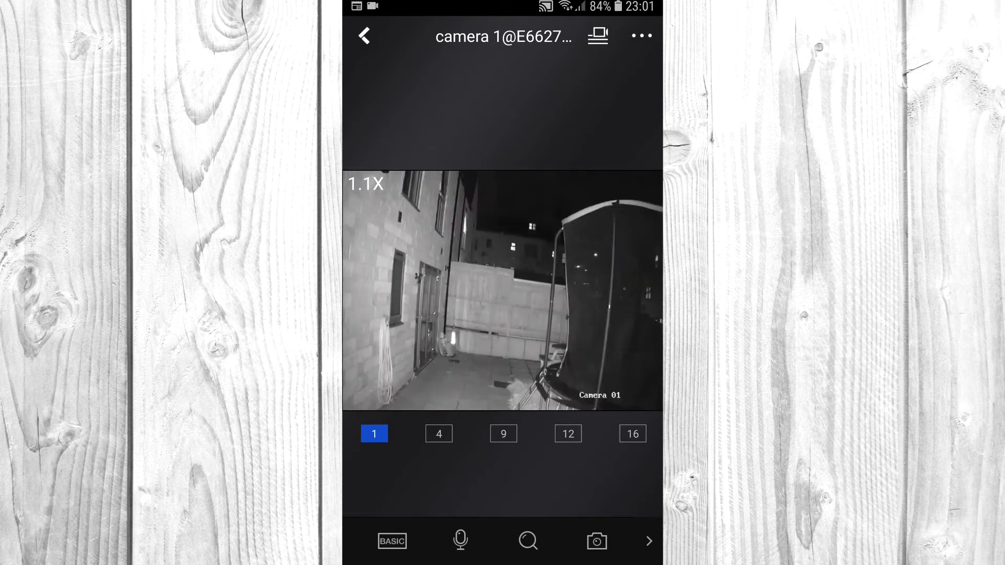
# Step: Try the 16-way split, return to single view and switch camera 1's stream to HD
pyautogui.click(633, 433)
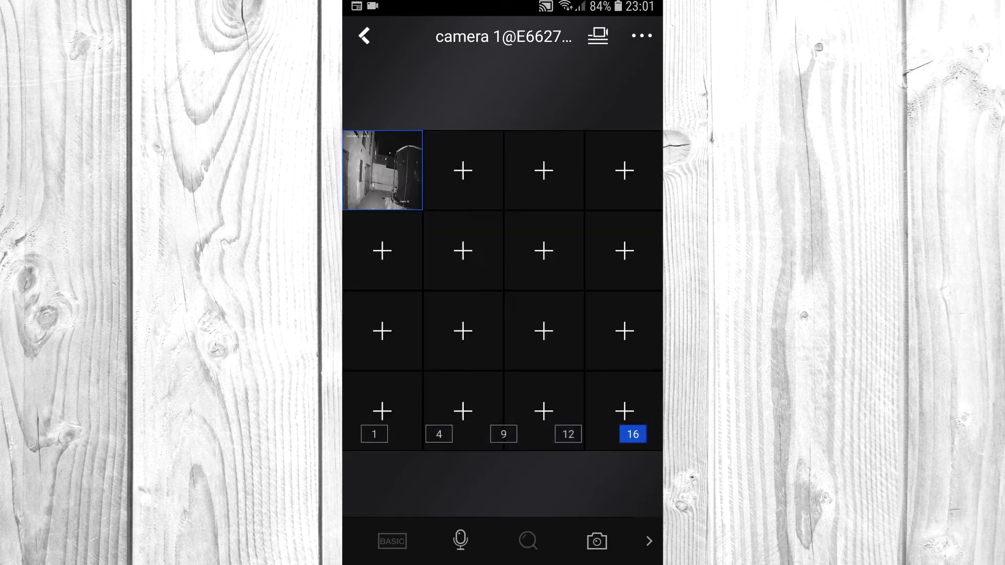
pyautogui.click(374, 433)
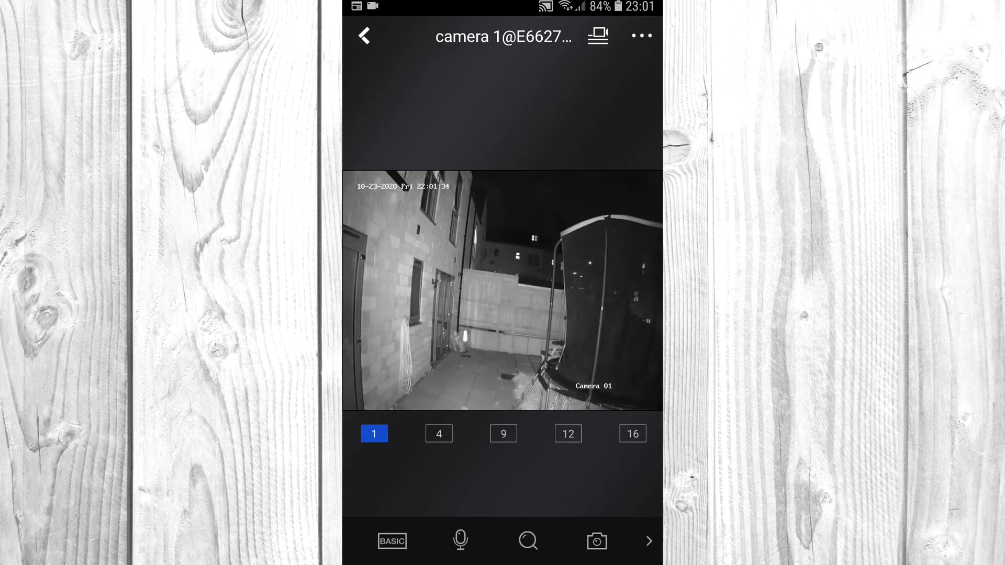
pyautogui.click(391, 541)
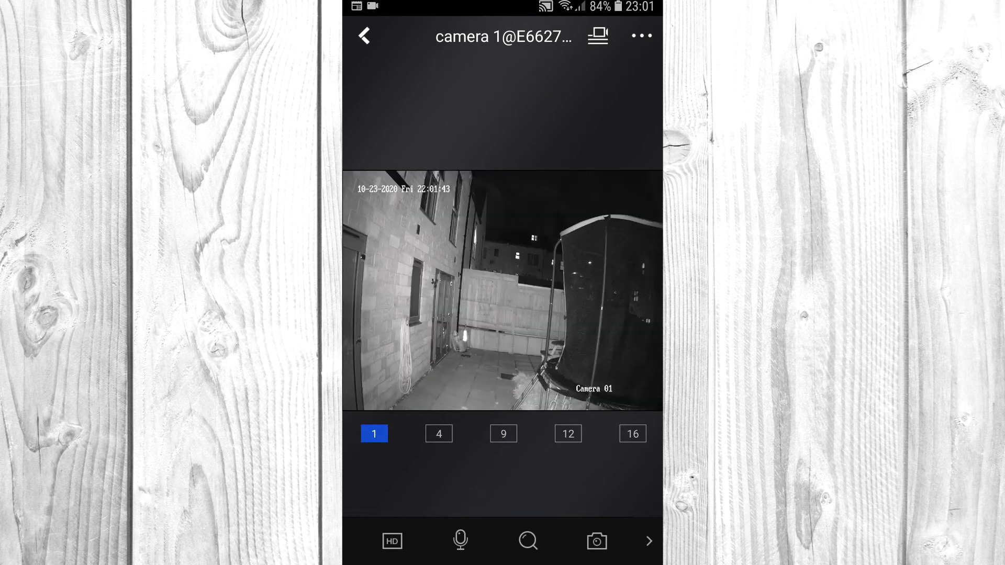
pyautogui.click(461, 541)
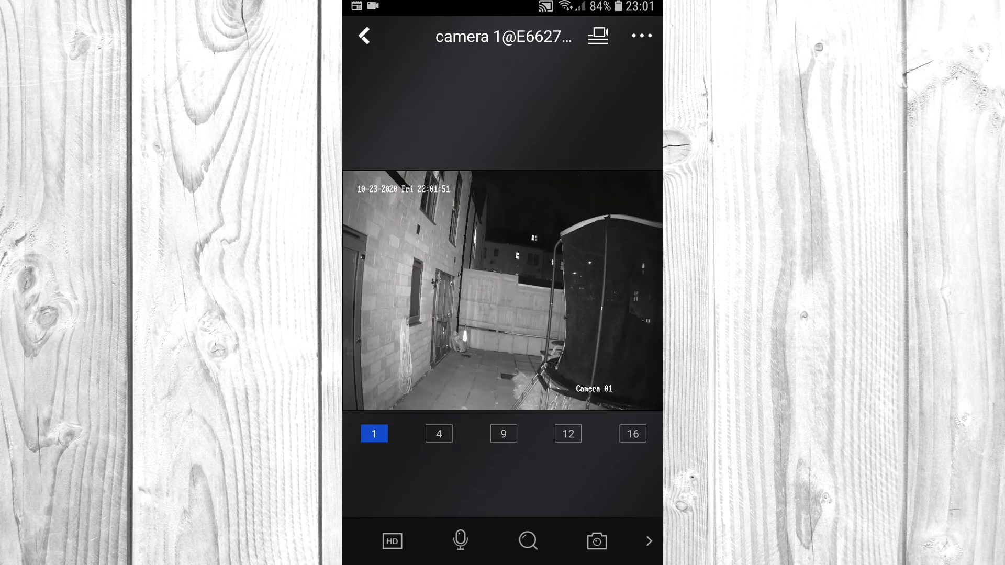
# Step: Capture a live snapshot, pause and resume the stream, then return to the device list
pyautogui.click(649, 541)
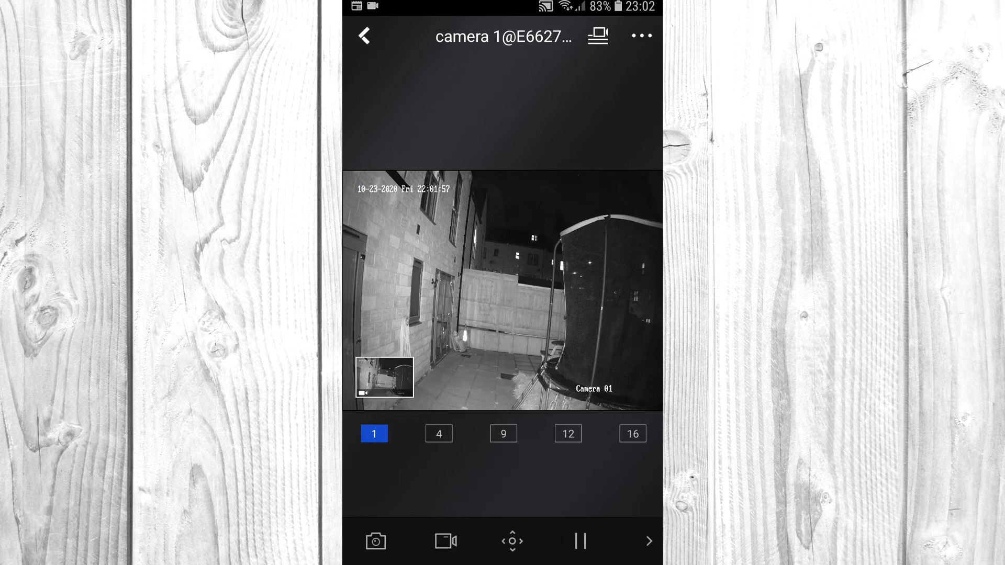
pyautogui.click(512, 542)
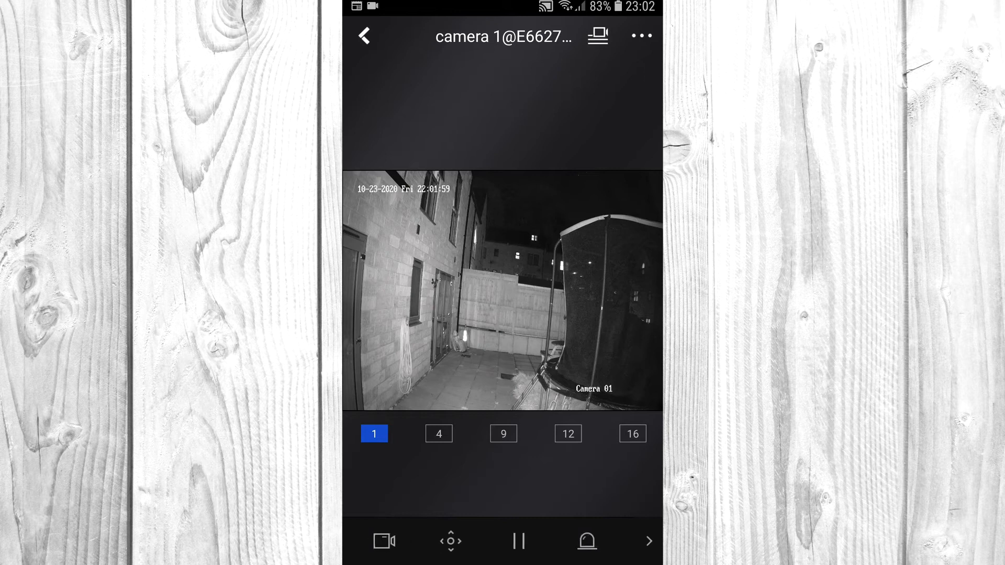
pyautogui.click(518, 542)
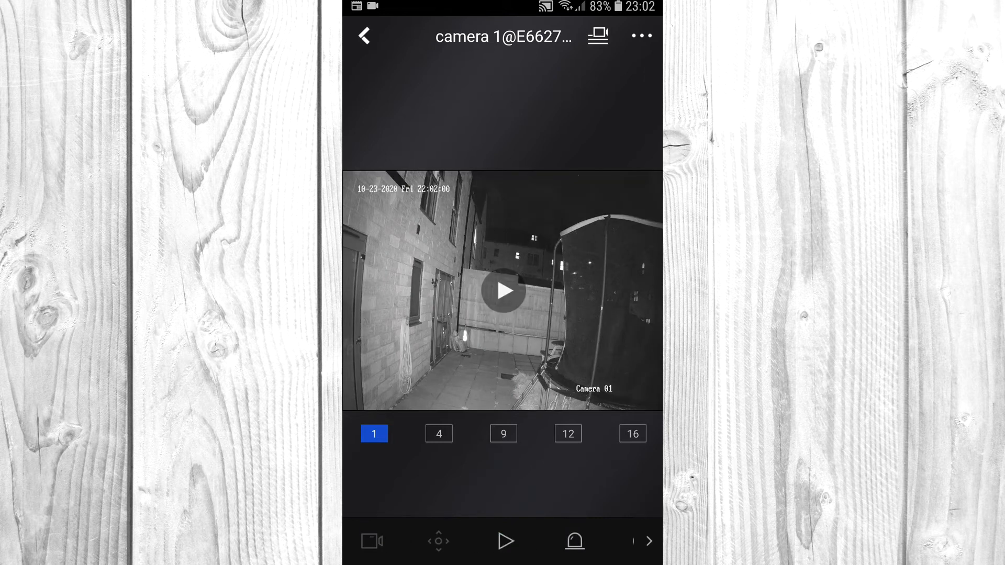
pyautogui.click(505, 290)
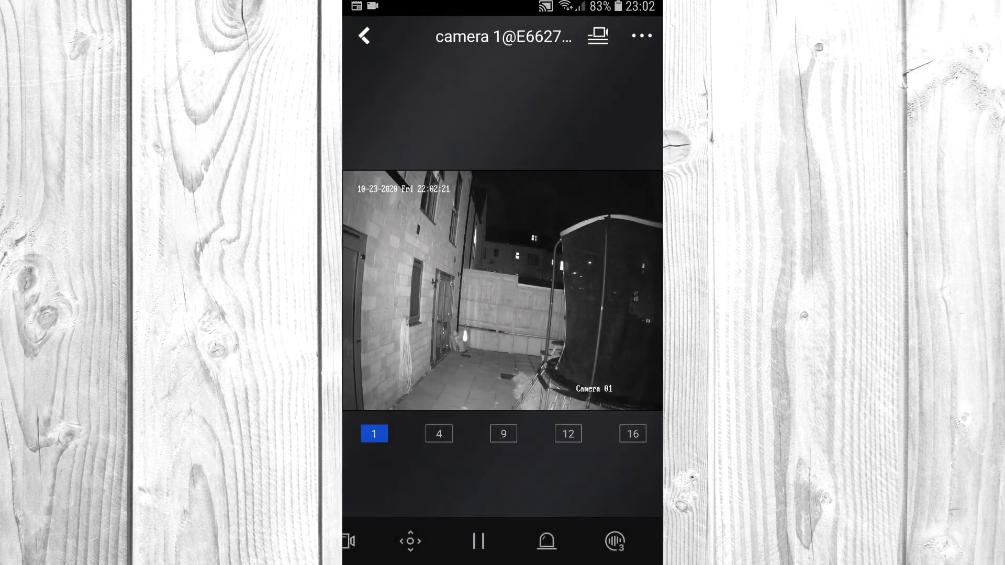
pyautogui.click(364, 36)
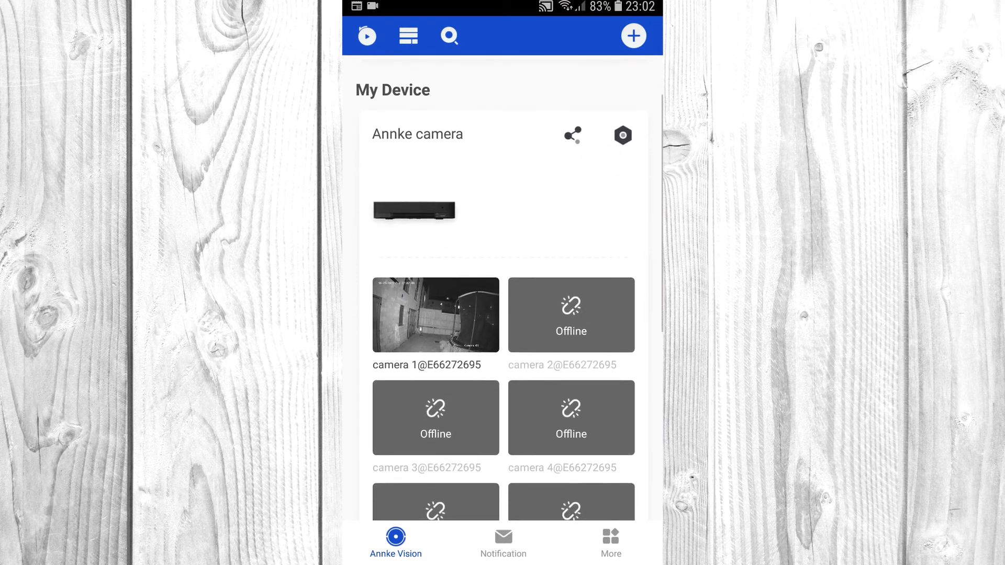
pyautogui.click(571, 135)
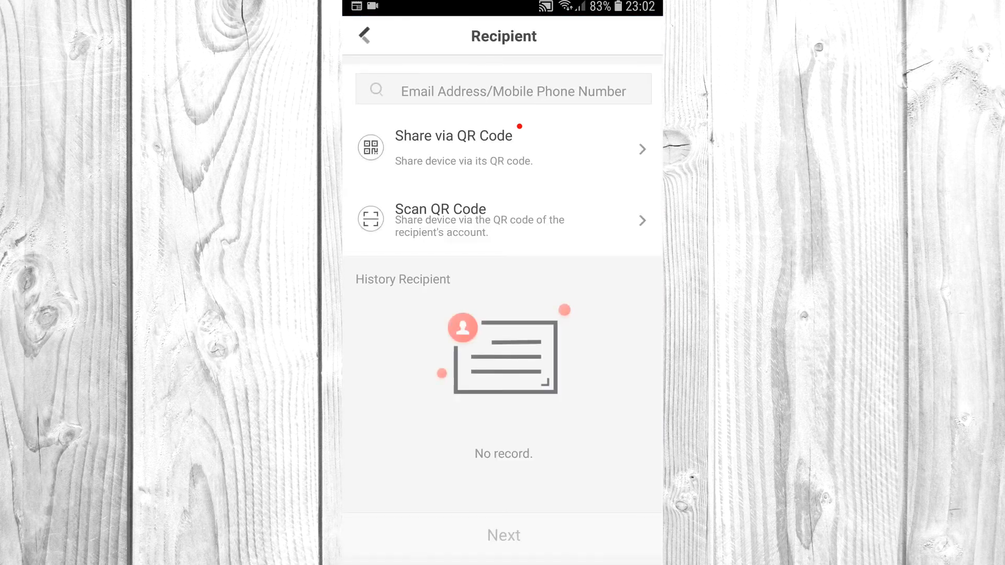
pyautogui.click(364, 36)
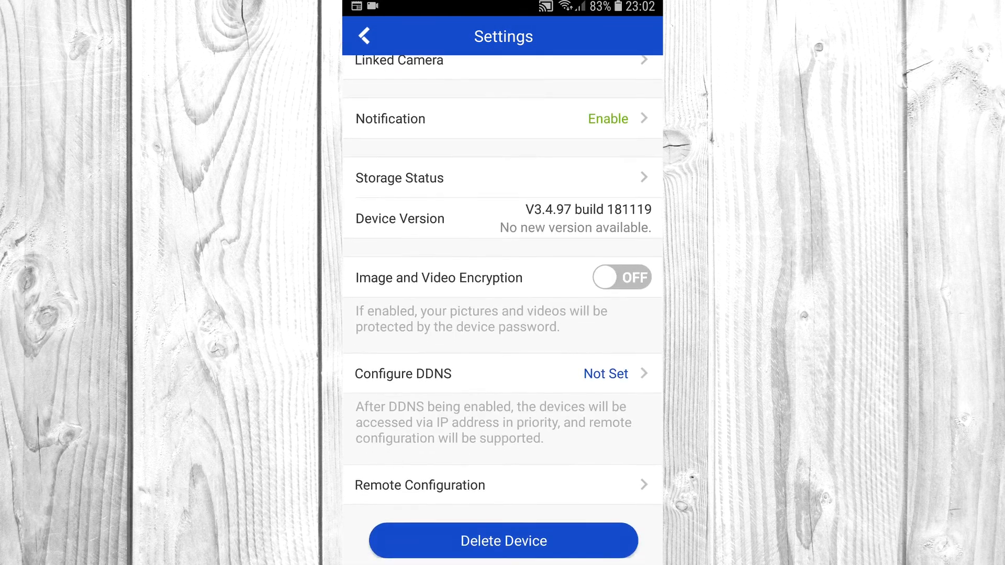
pyautogui.click(364, 35)
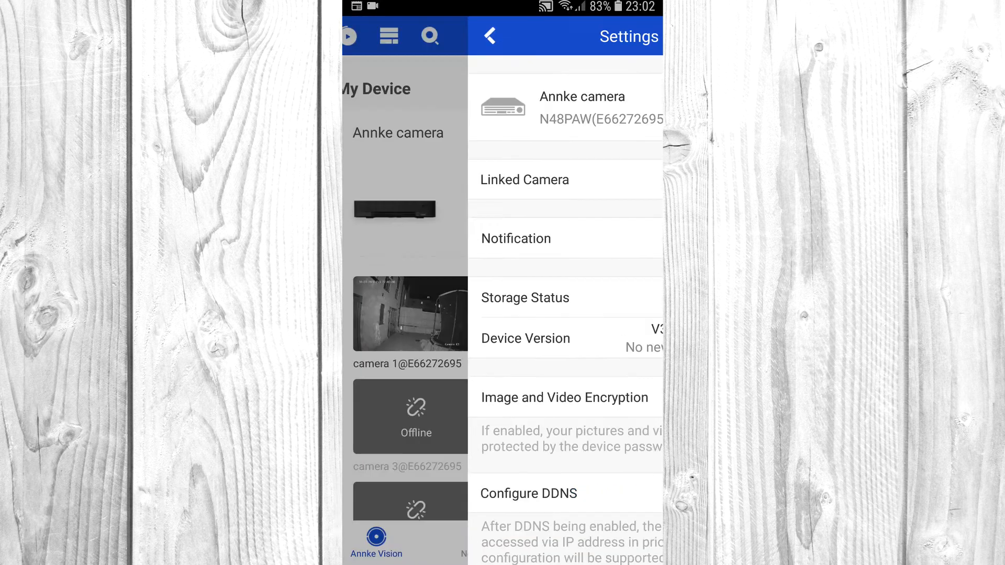
pyautogui.click(489, 35)
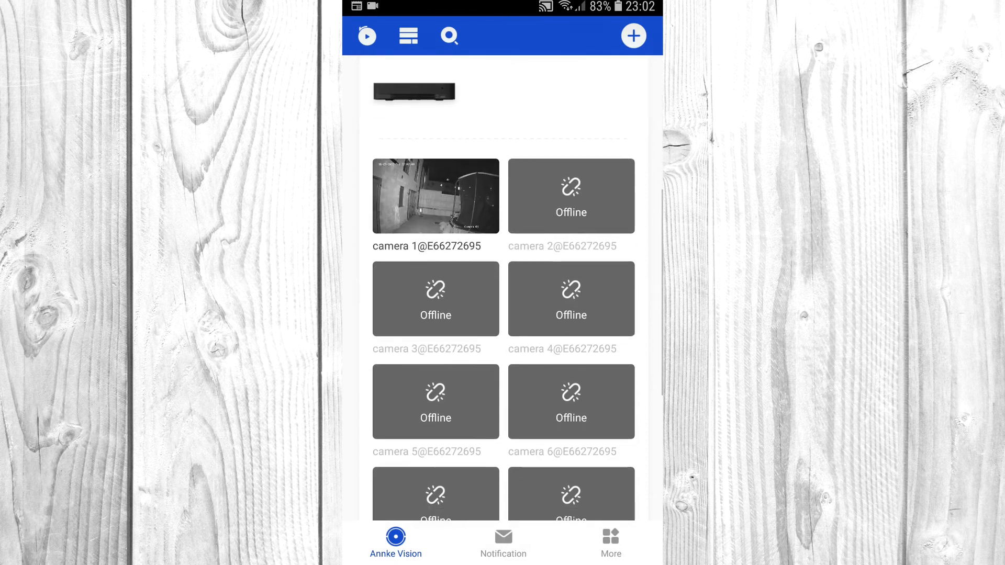
pyautogui.click(434, 196)
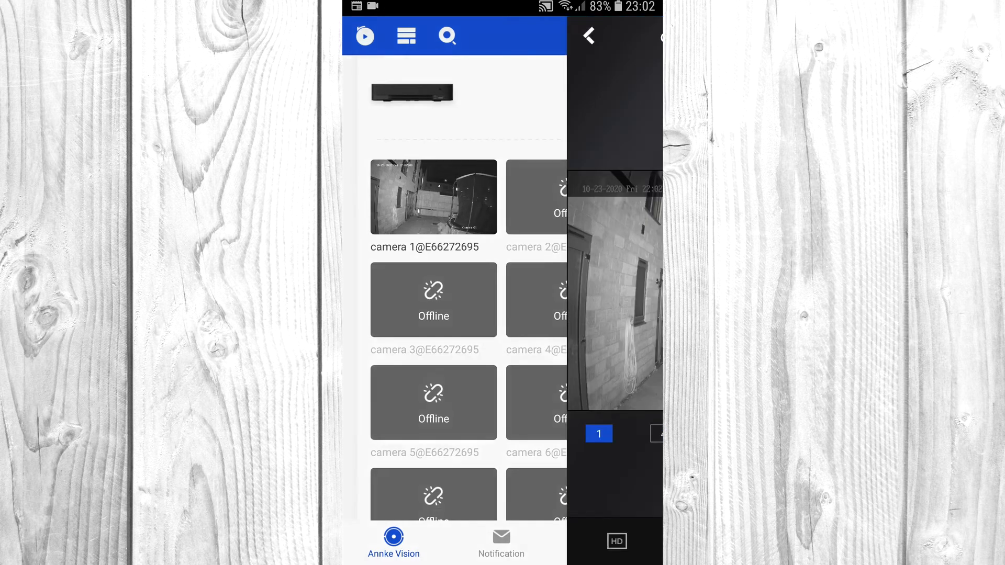
pyautogui.click(432, 197)
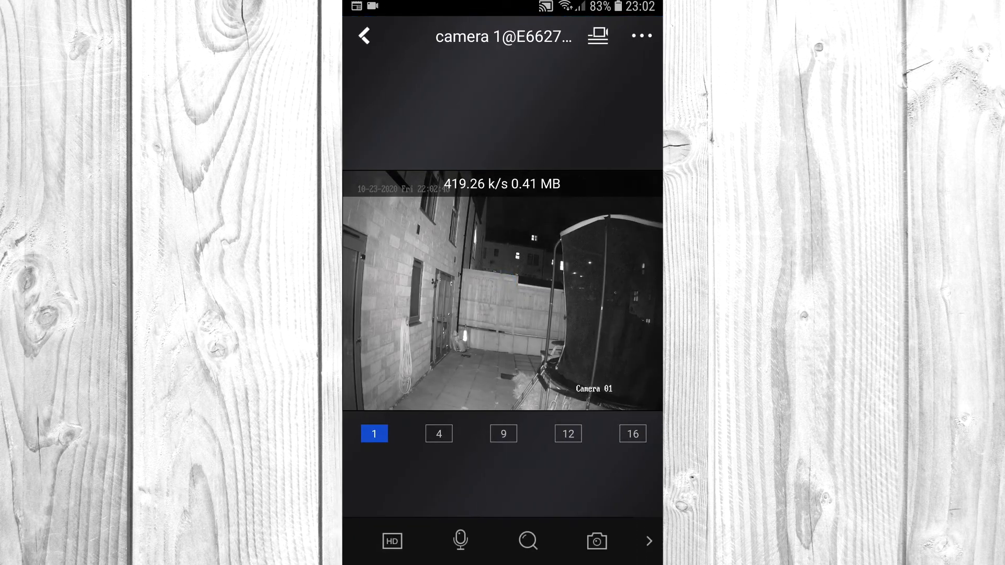
pyautogui.click(363, 35)
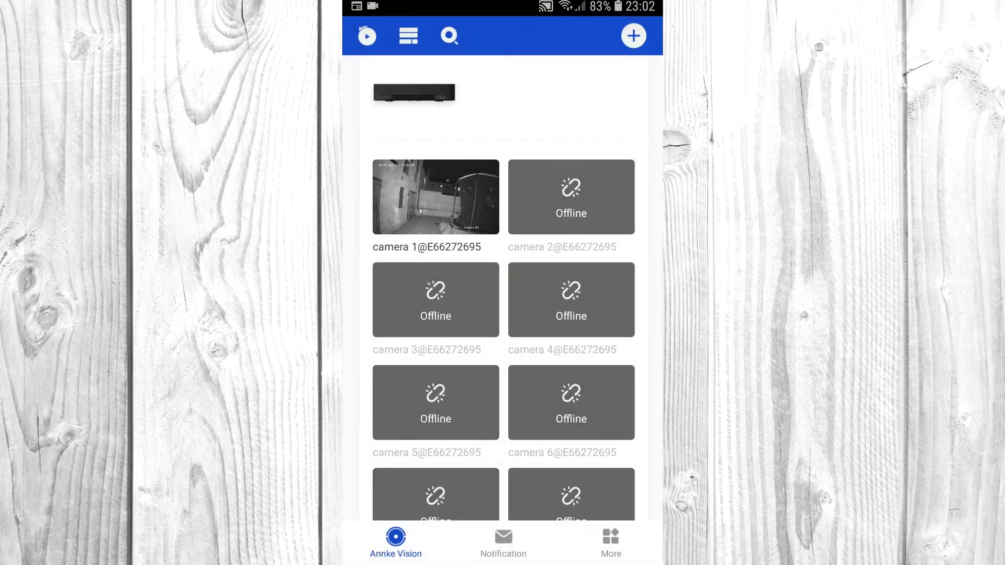
pyautogui.click(504, 543)
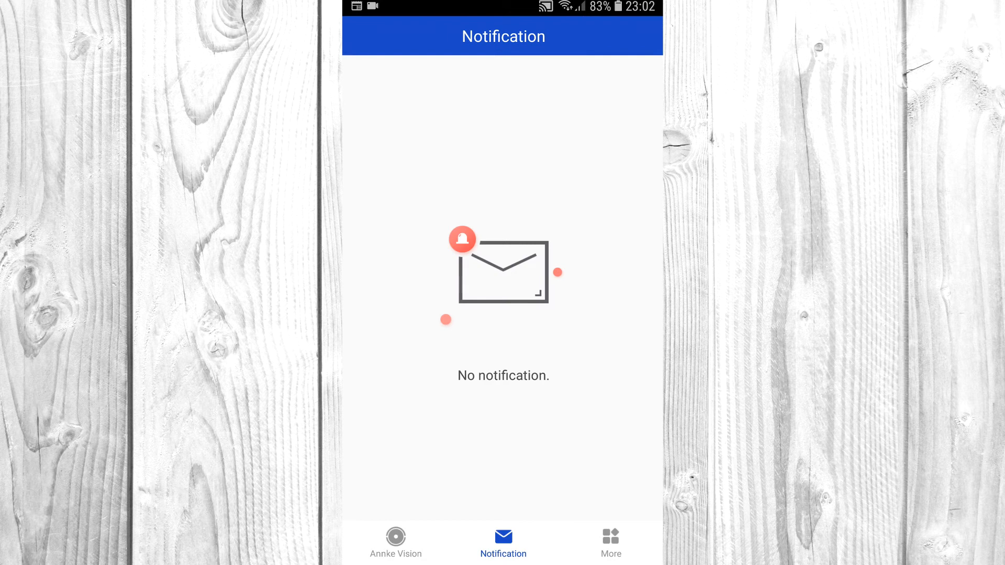
# Step: Play a saved camera 1 recording from 20201023 in Pictures and Videos
pyautogui.click(609, 541)
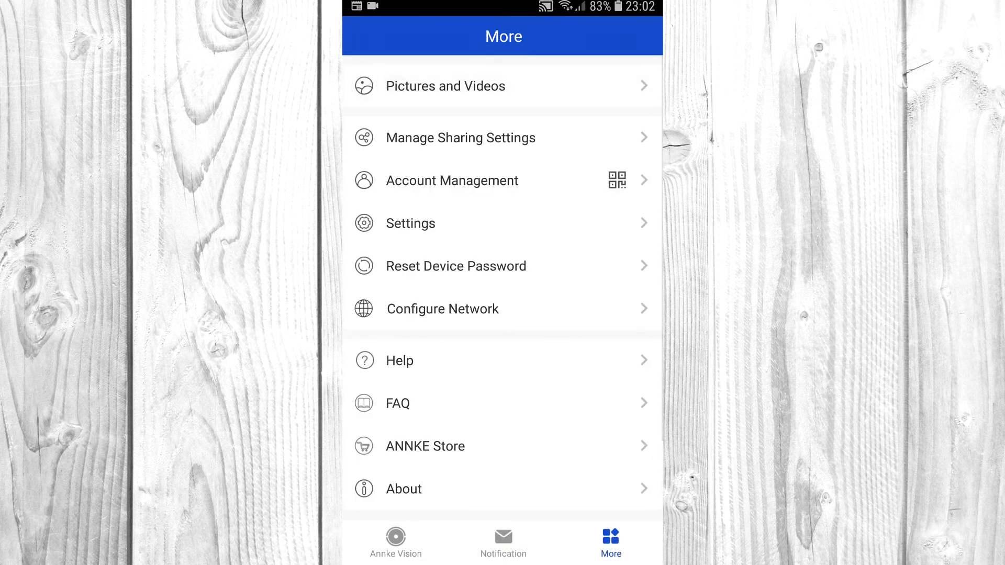
pyautogui.click(446, 85)
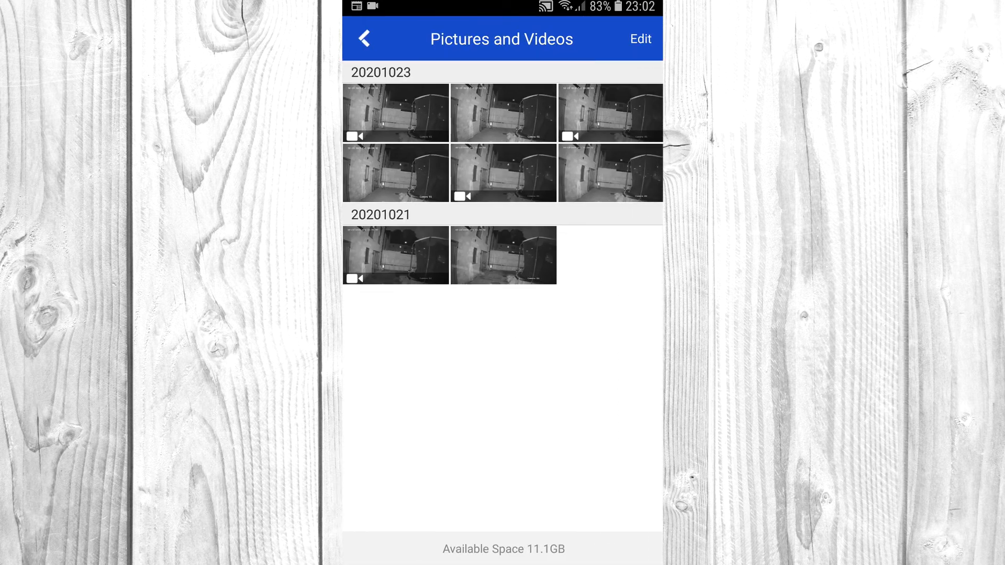
pyautogui.click(396, 112)
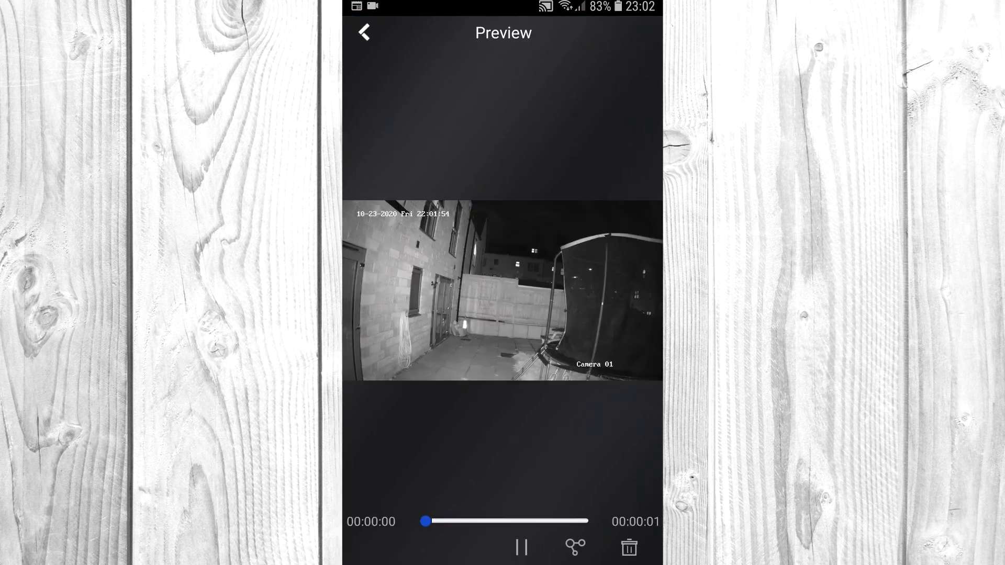
# Step: Pause the clip and go back through the gallery to the More page
pyautogui.click(363, 32)
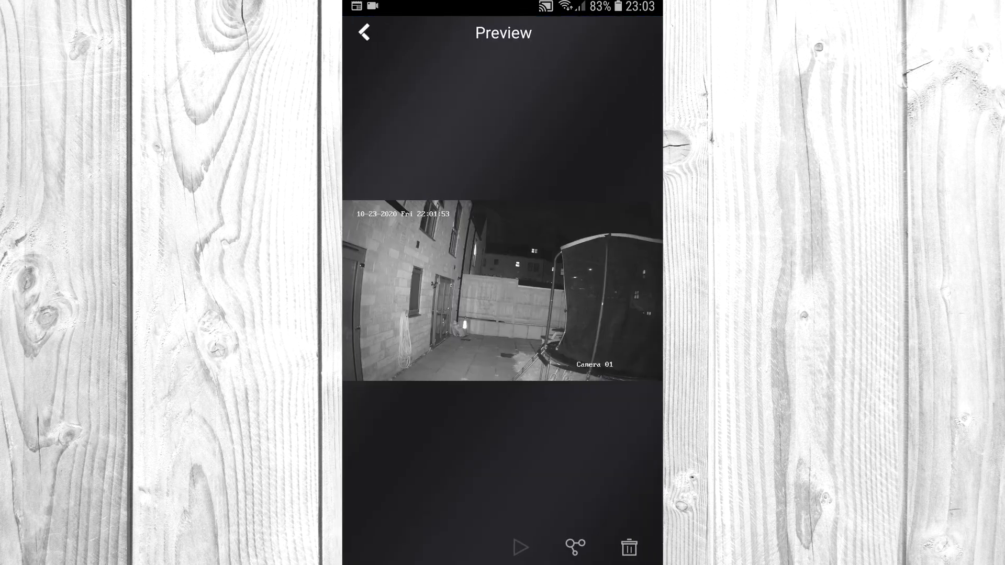
pyautogui.click(574, 547)
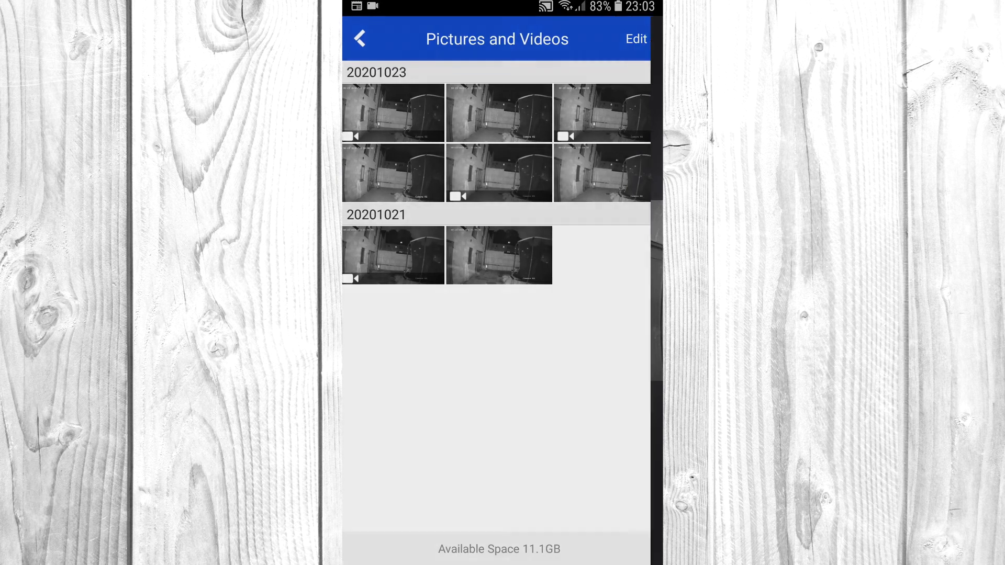
pyautogui.click(359, 39)
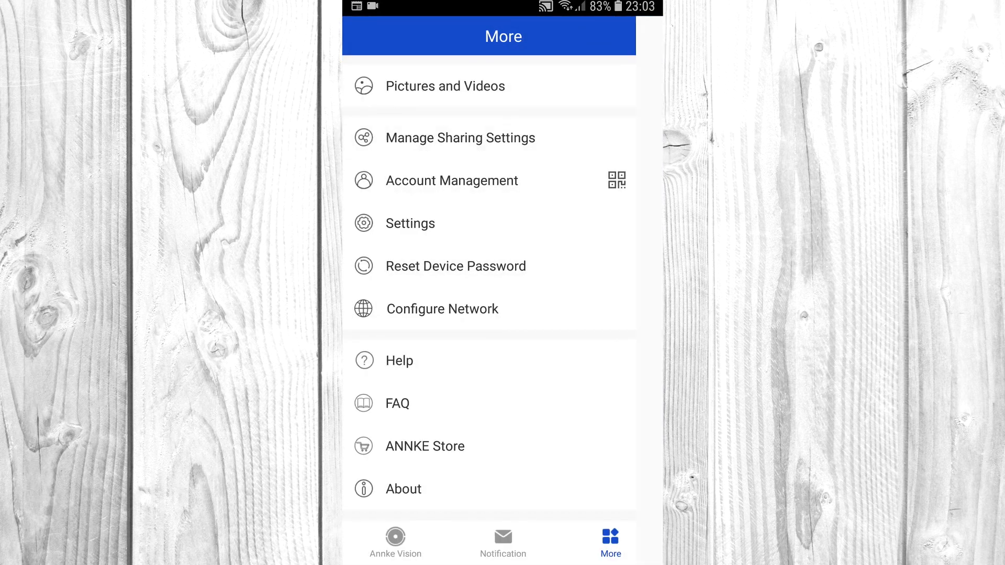
# Step: Browse through the app's general Settings page and leave it unchanged
pyautogui.click(460, 138)
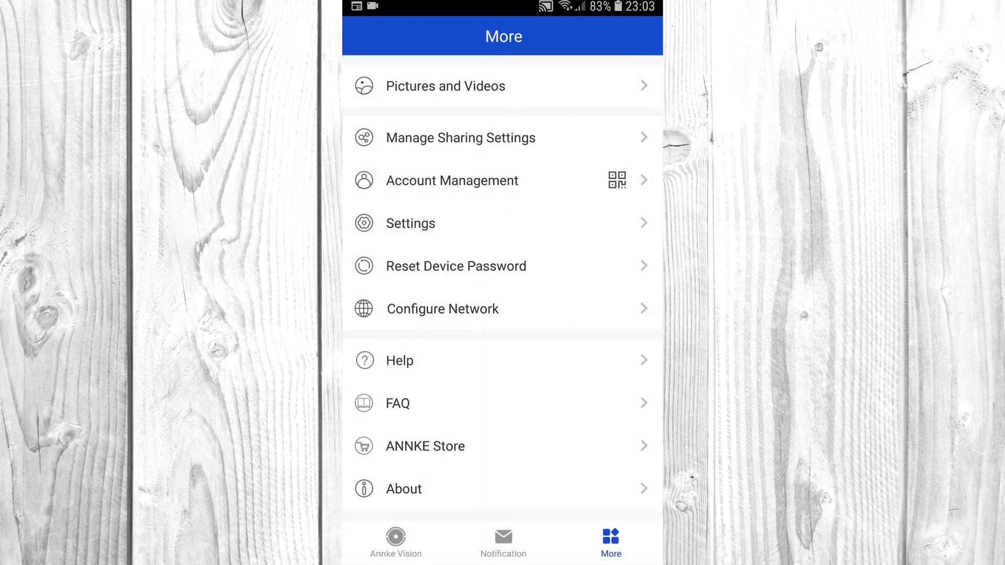
pyautogui.click(410, 223)
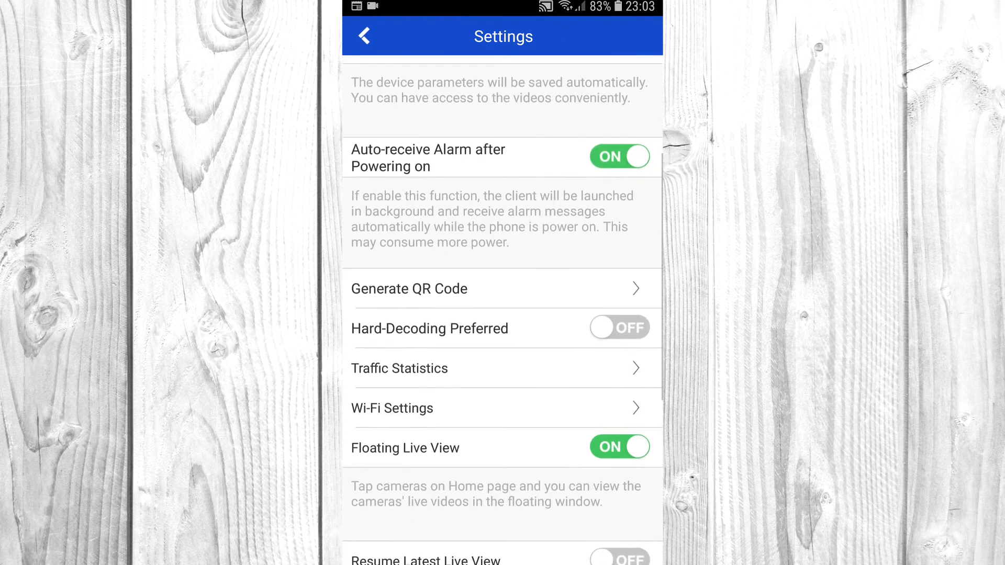
pyautogui.scroll(-3)
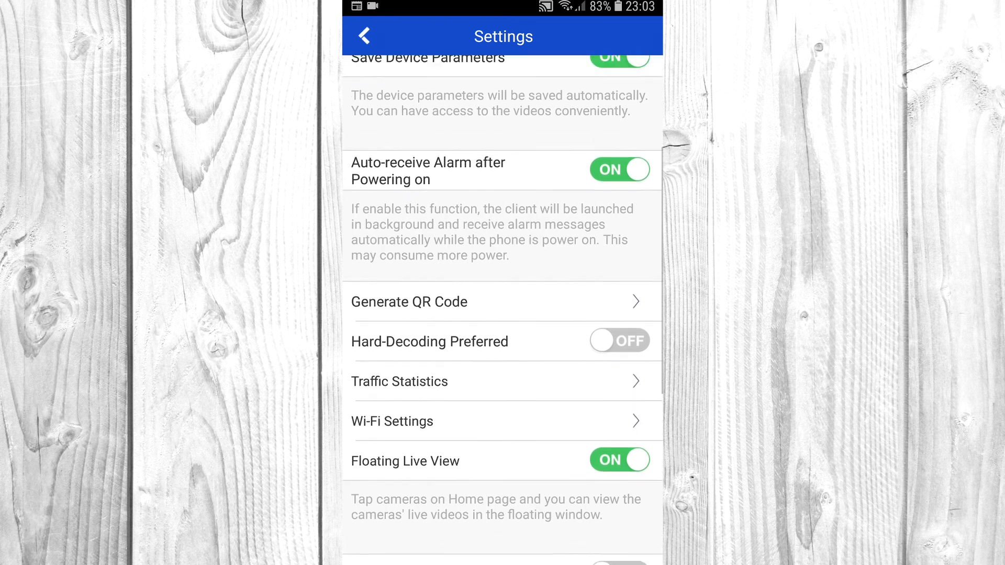
pyautogui.scroll(-3)
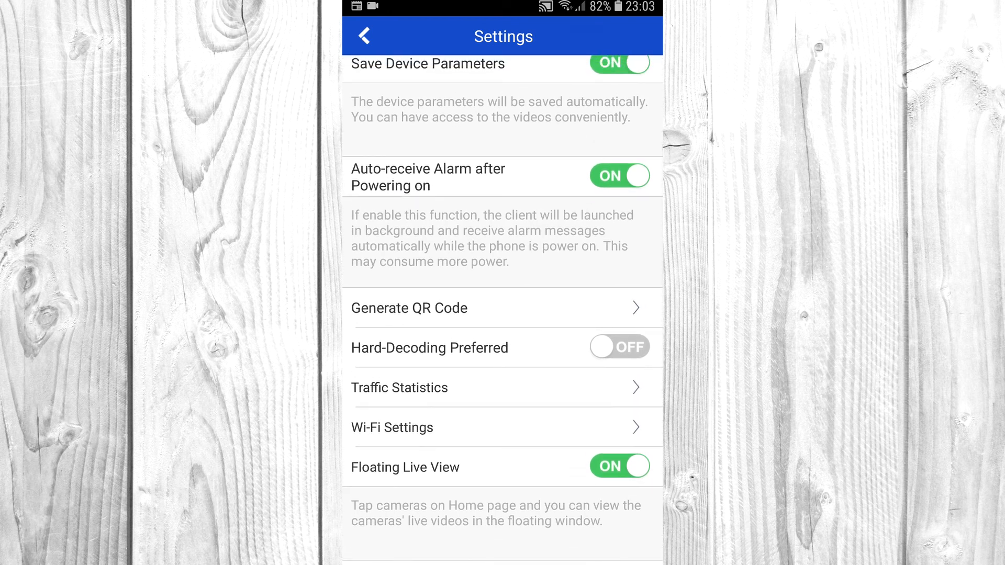
pyautogui.click(364, 35)
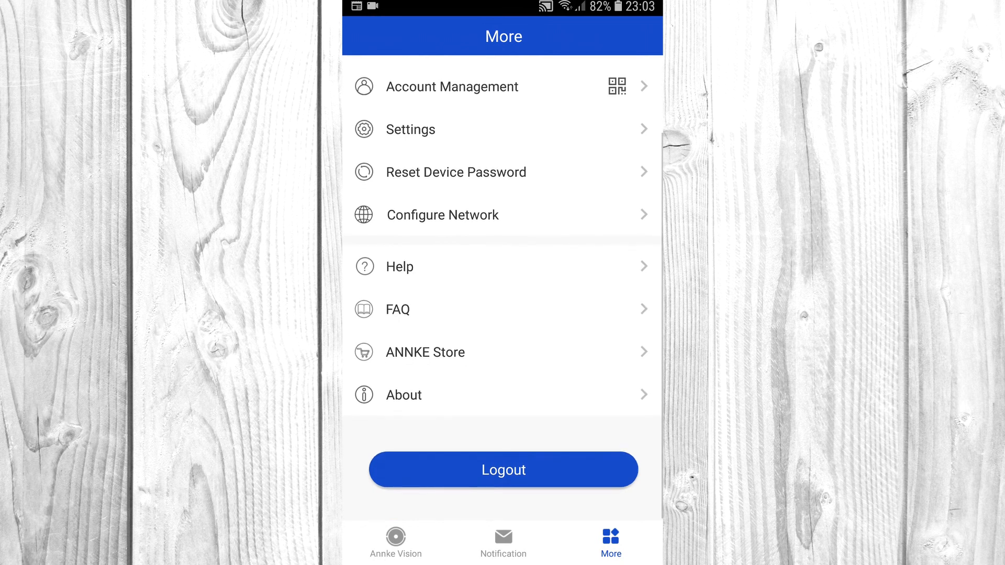
# Step: Return to the device list and bring up camera 1's live view
pyautogui.scroll(-3)
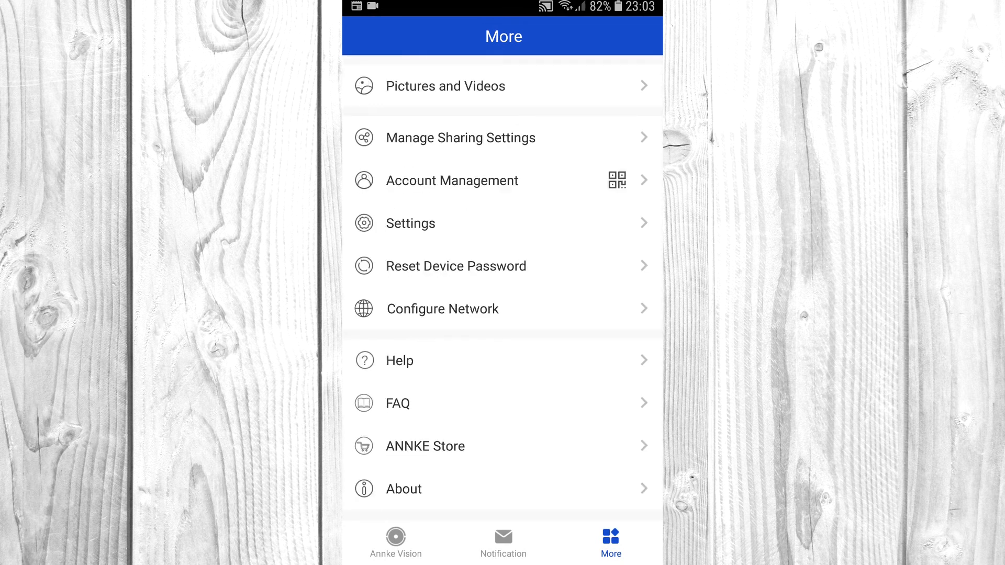
pyautogui.click(395, 541)
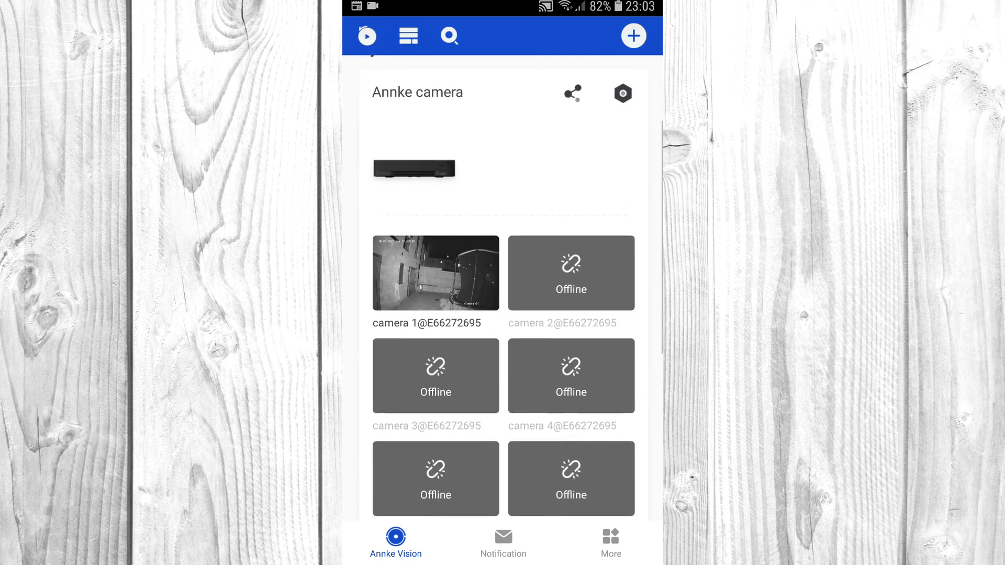
pyautogui.scroll(-3)
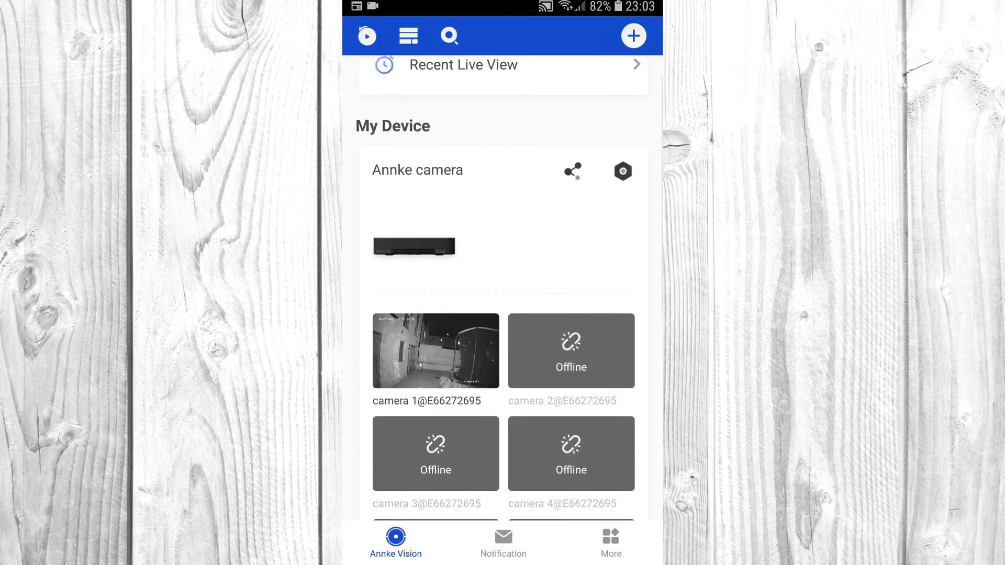
pyautogui.click(436, 351)
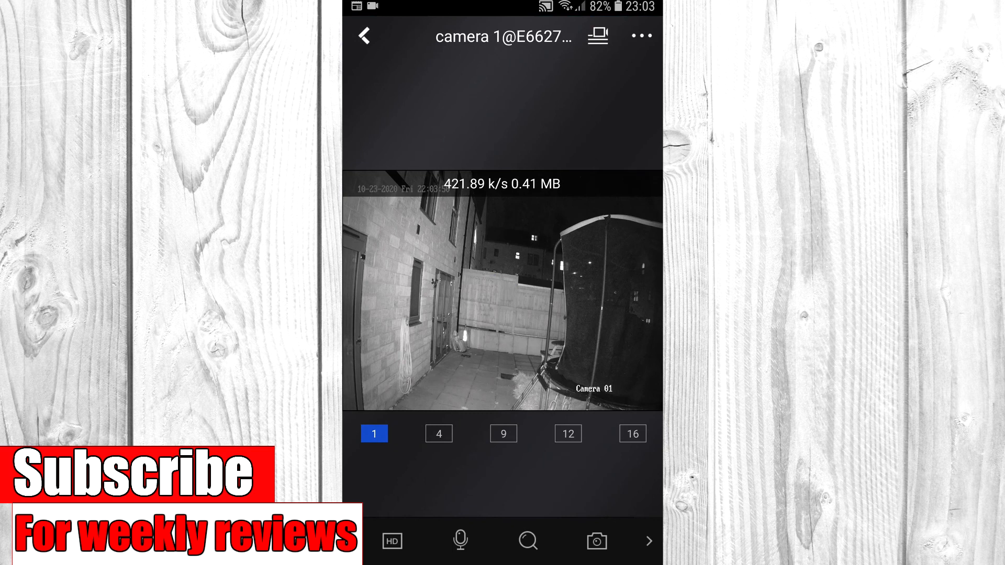